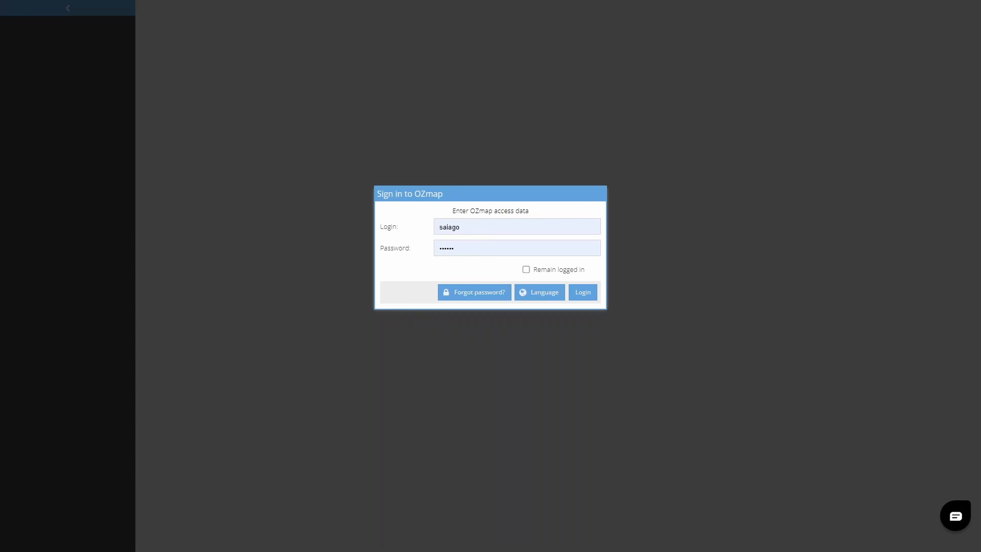
mouse_move(559, 150)
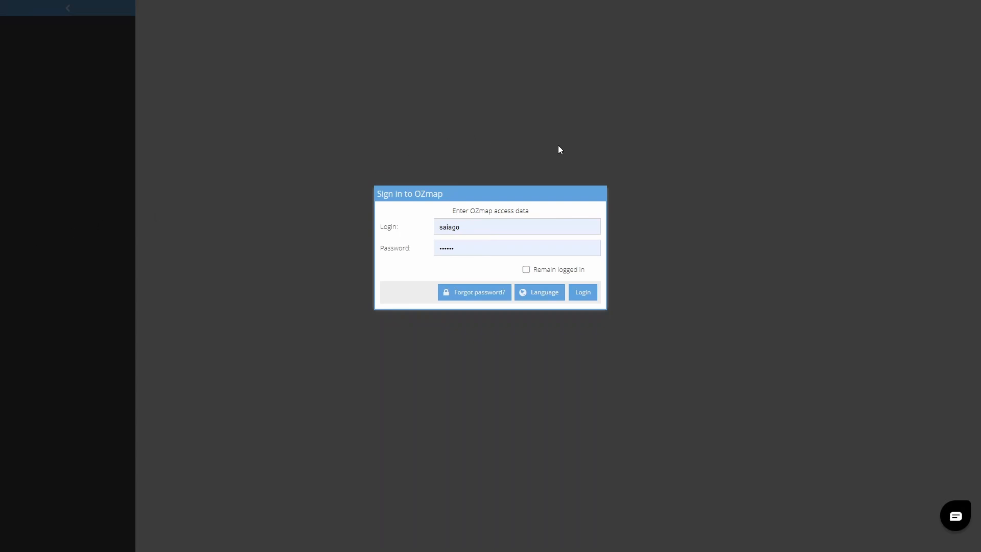
mouse_move(645, 253)
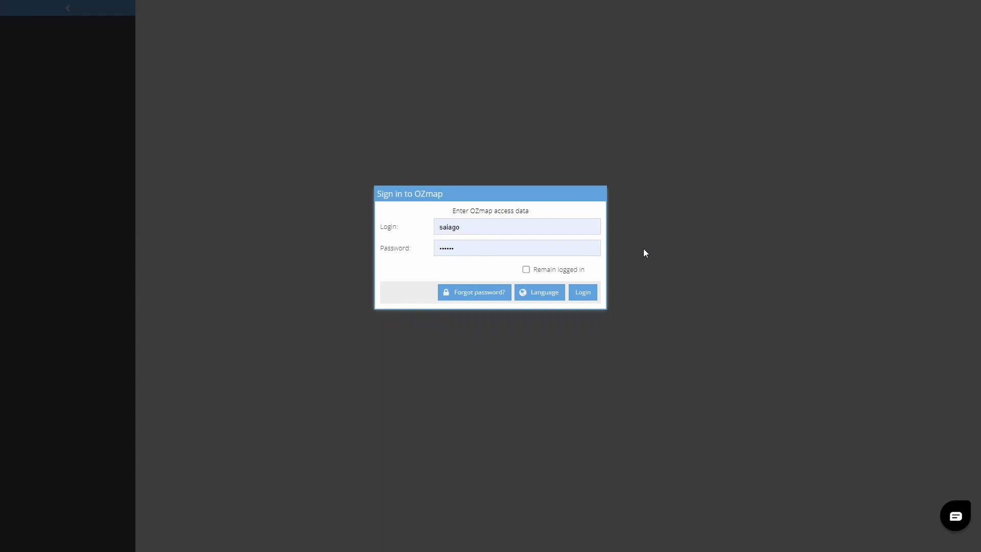
mouse_move(628, 210)
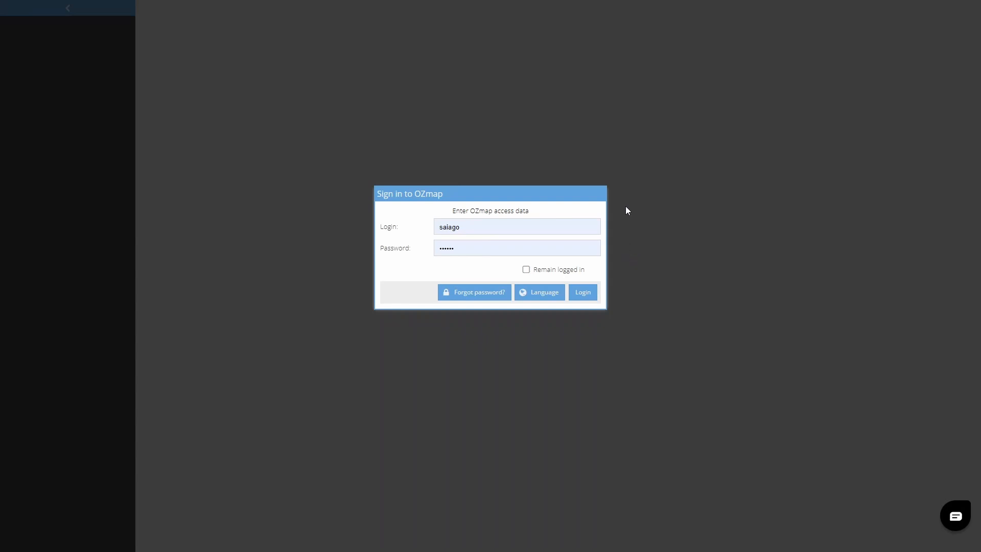
mouse_move(285, 218)
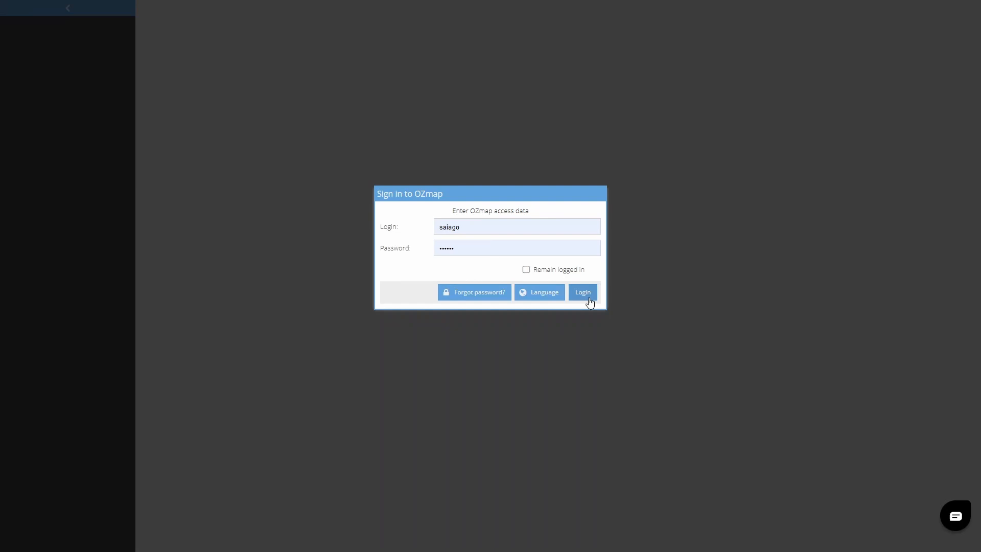
Log in to OZmap and view the two existing projects
left_click(583, 293)
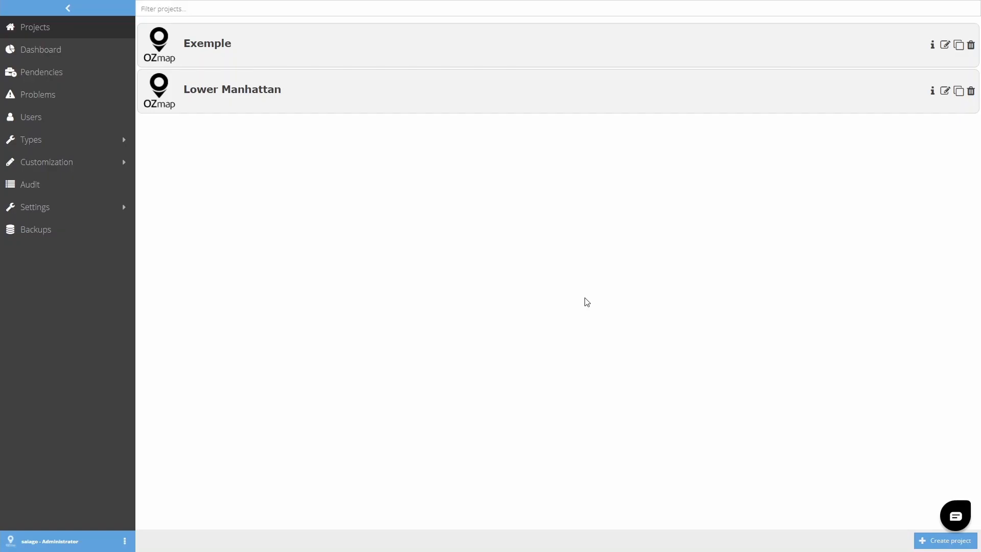
mouse_move(374, 87)
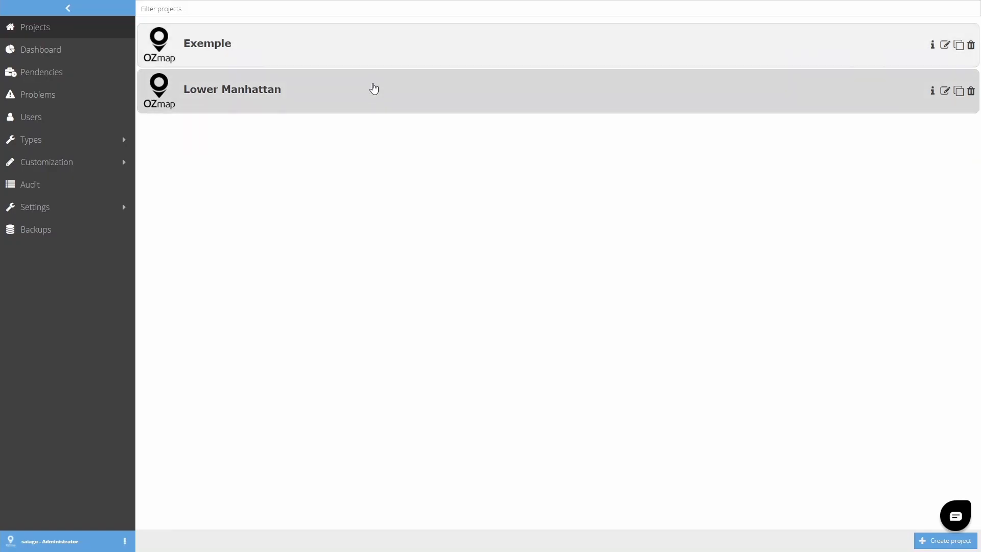
mouse_move(505, 172)
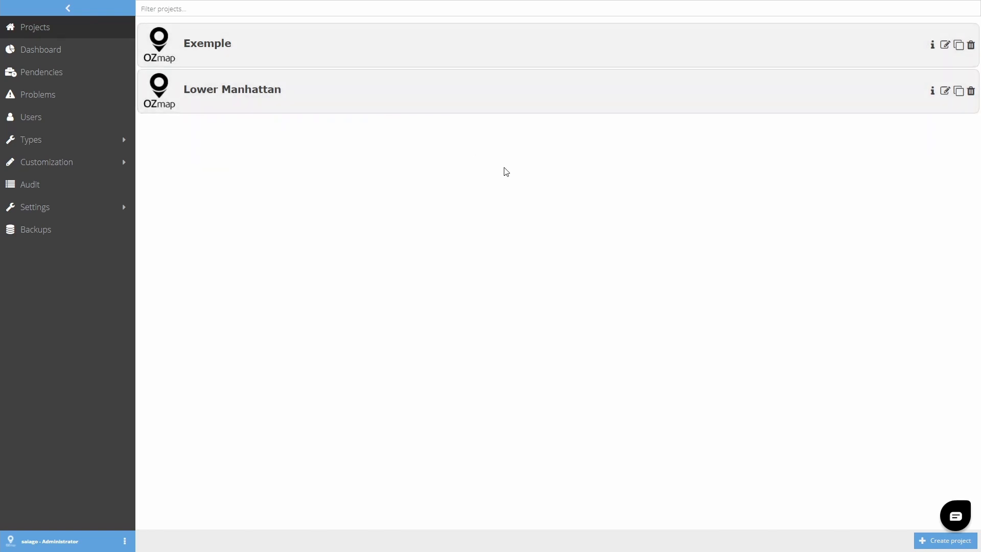
left_click(945, 540)
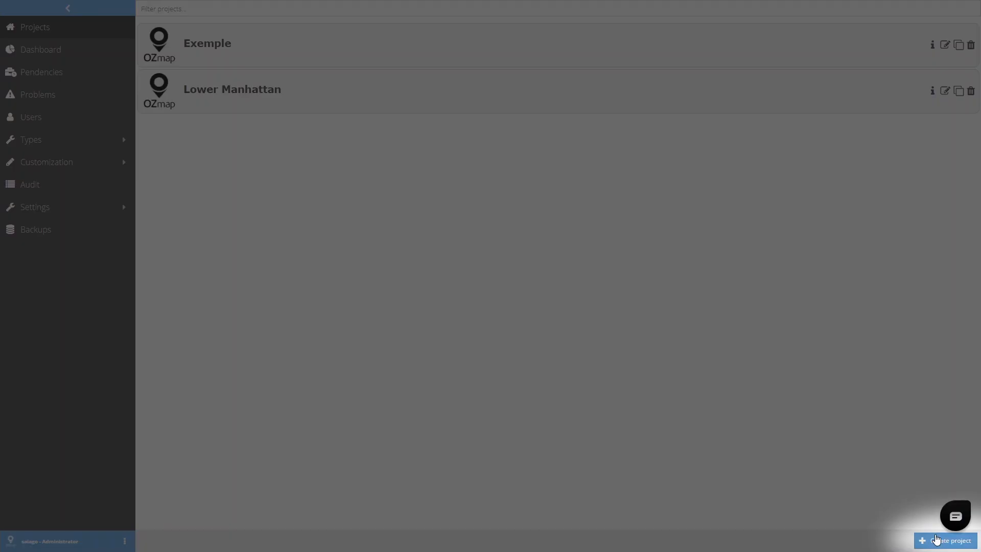
Fill the new project form with name New York, identifier NYC, and user Admin
left_click(946, 540)
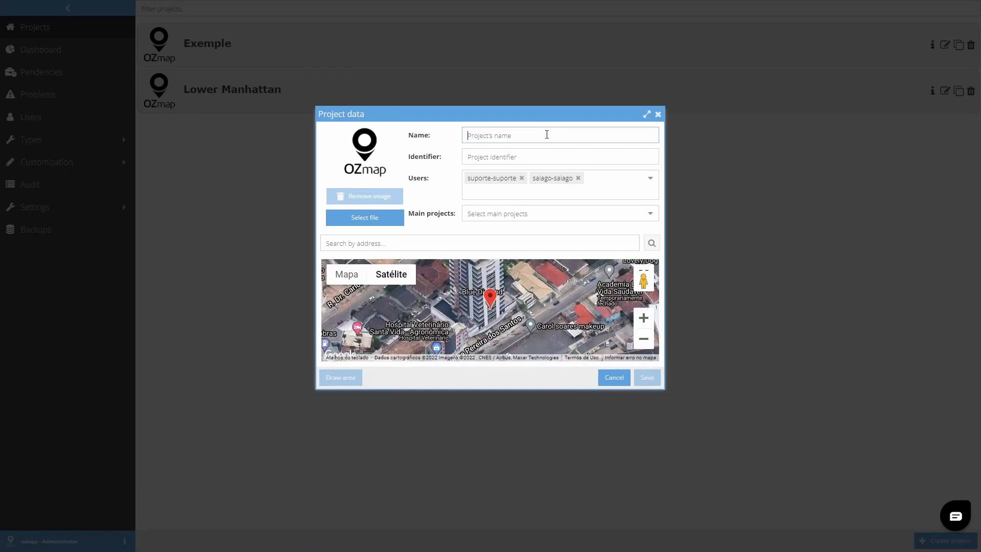
type("New York")
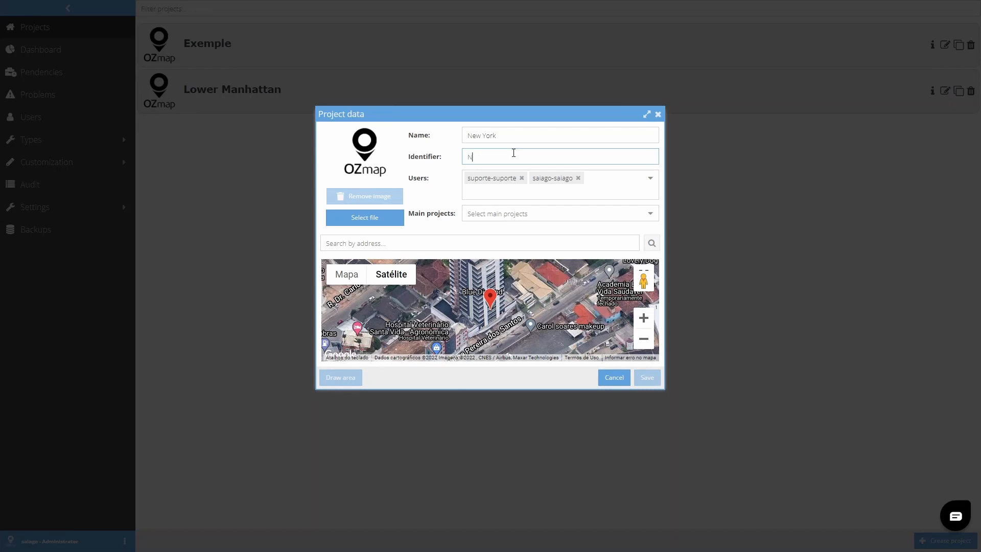
type("YC")
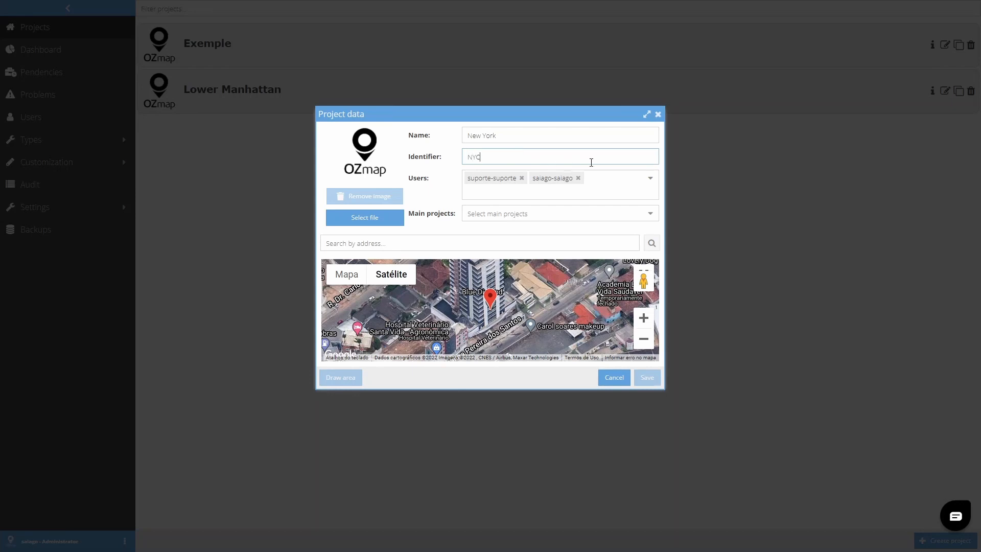
left_click(557, 184)
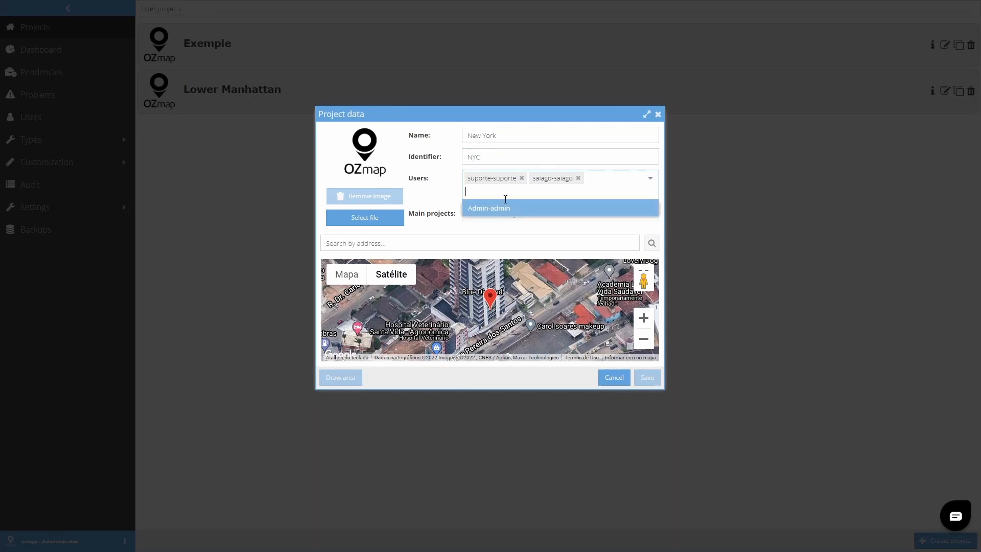
left_click(488, 208)
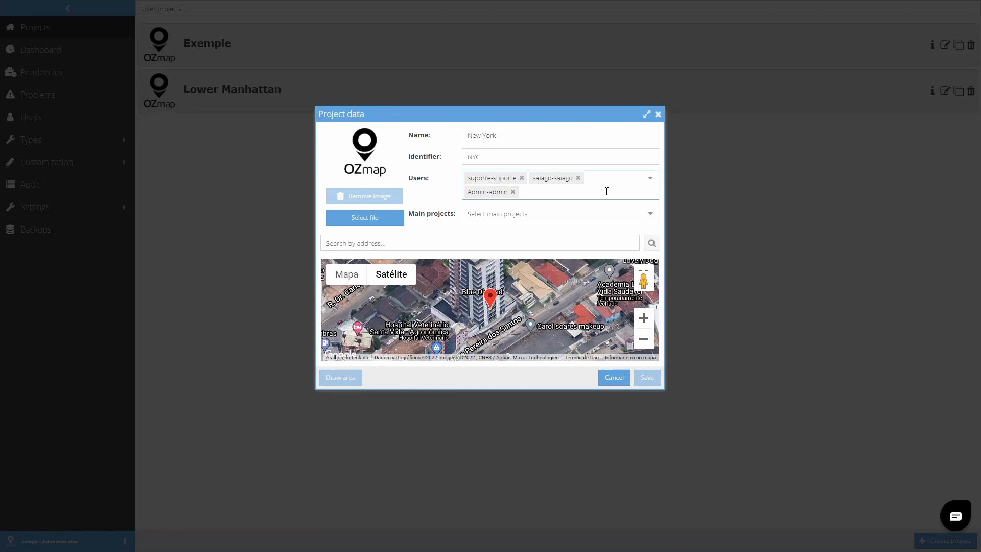
left_click(647, 214)
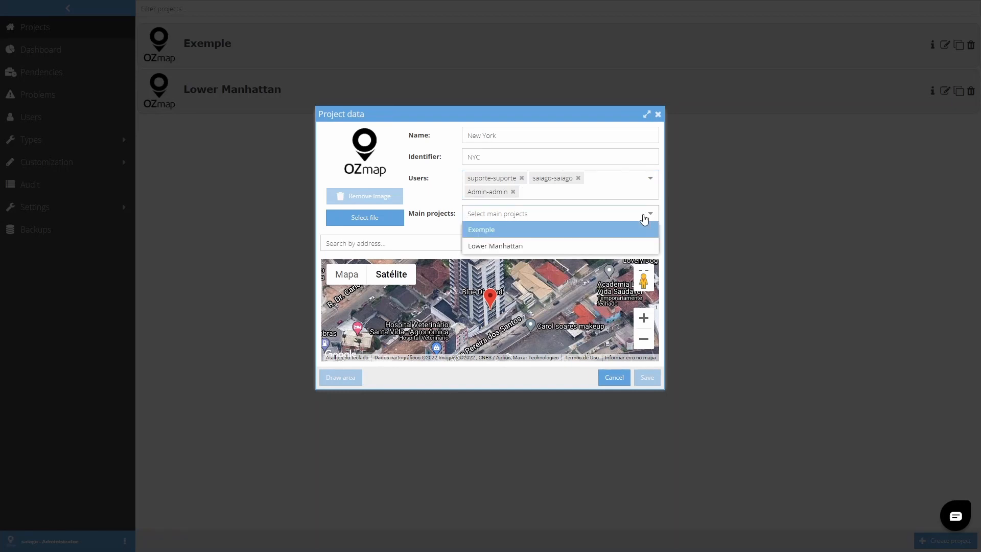
mouse_move(488, 229)
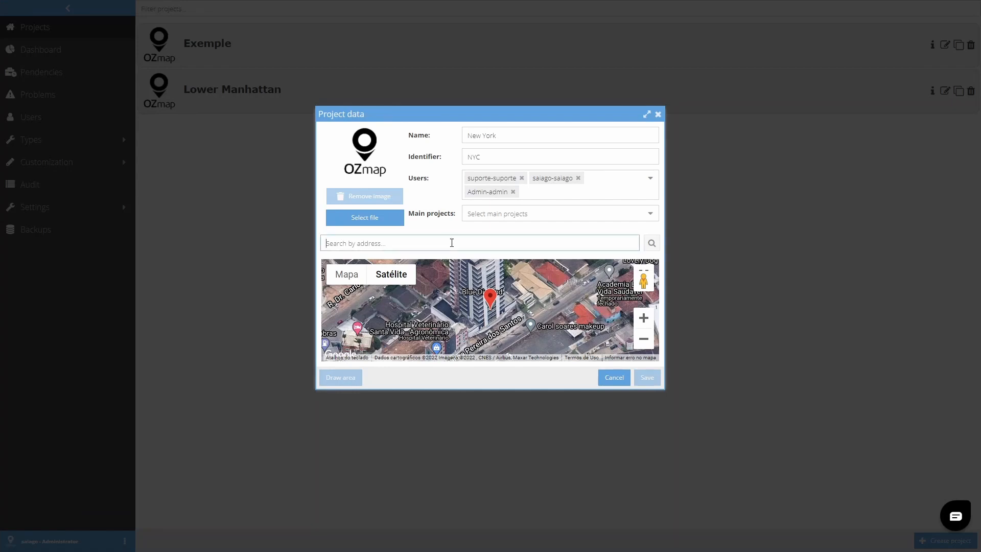
Search the address 'broome st new york' to center the project map on Broome St
type("broome st new yor")
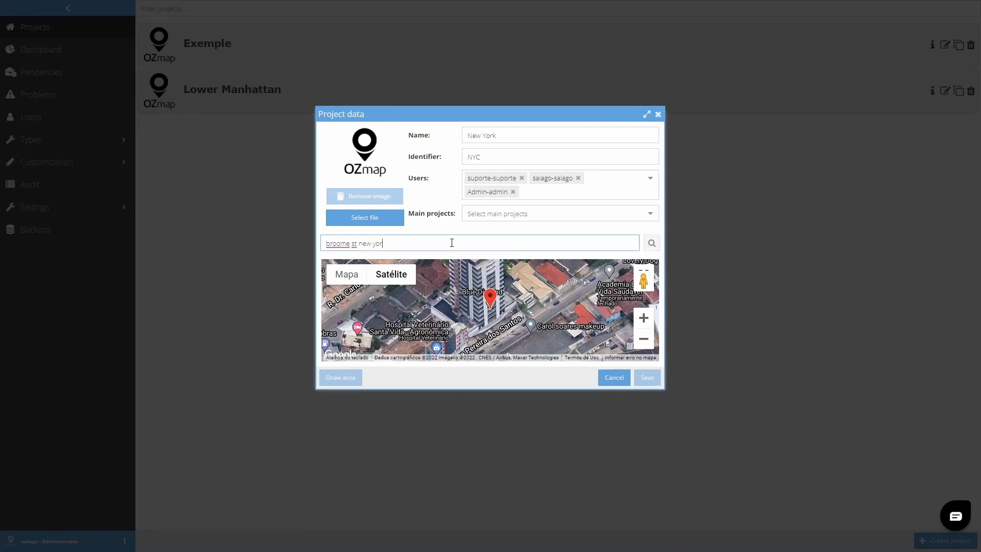
type("k")
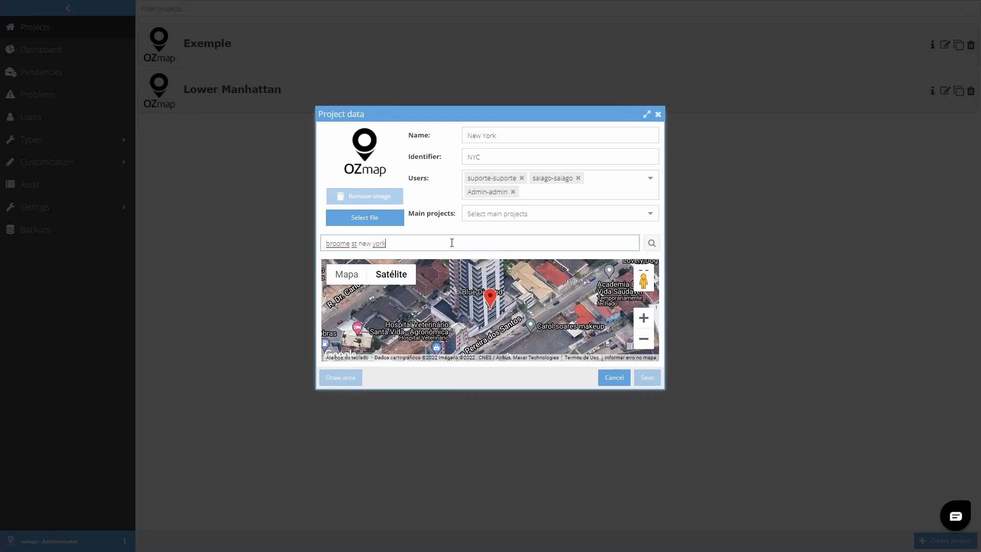
left_click(651, 243)
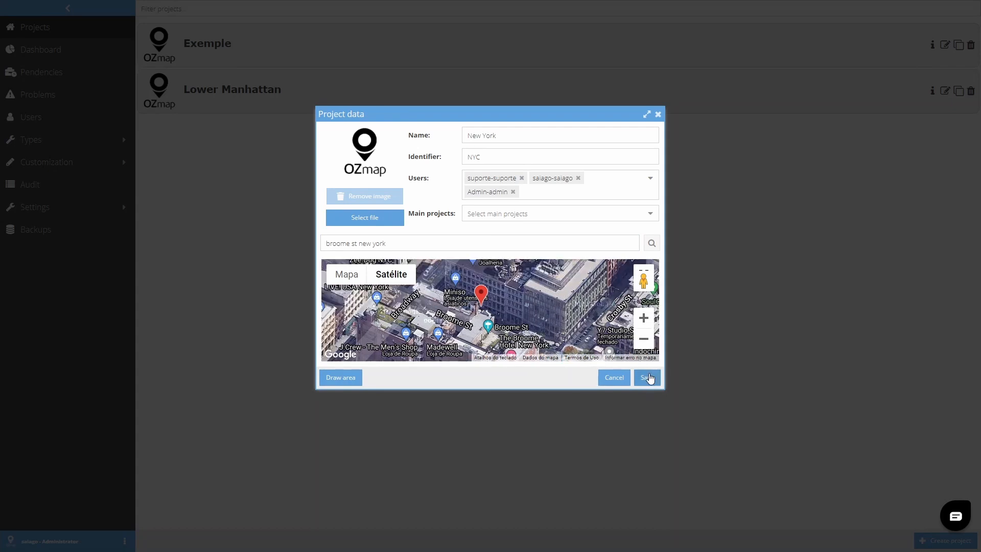
mouse_move(342, 377)
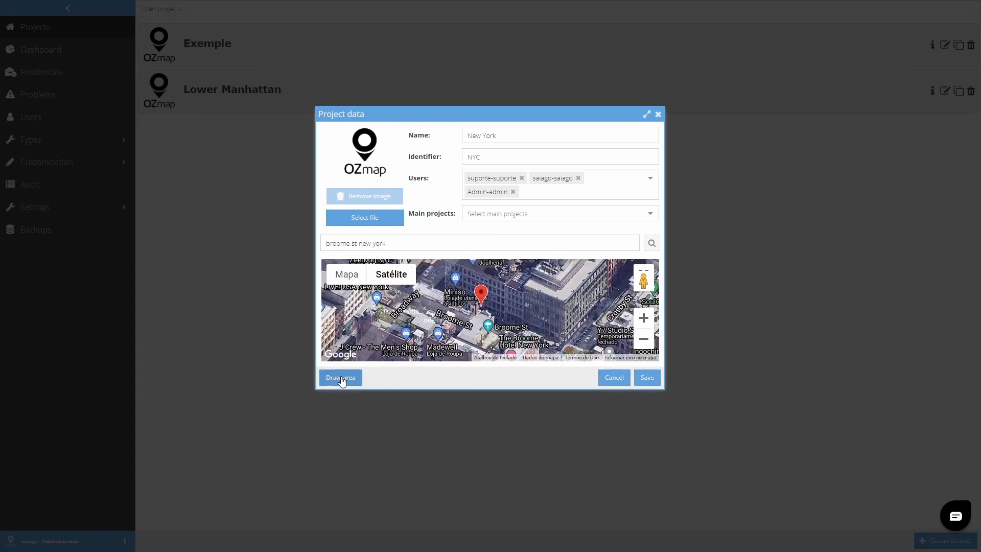
mouse_move(474, 380)
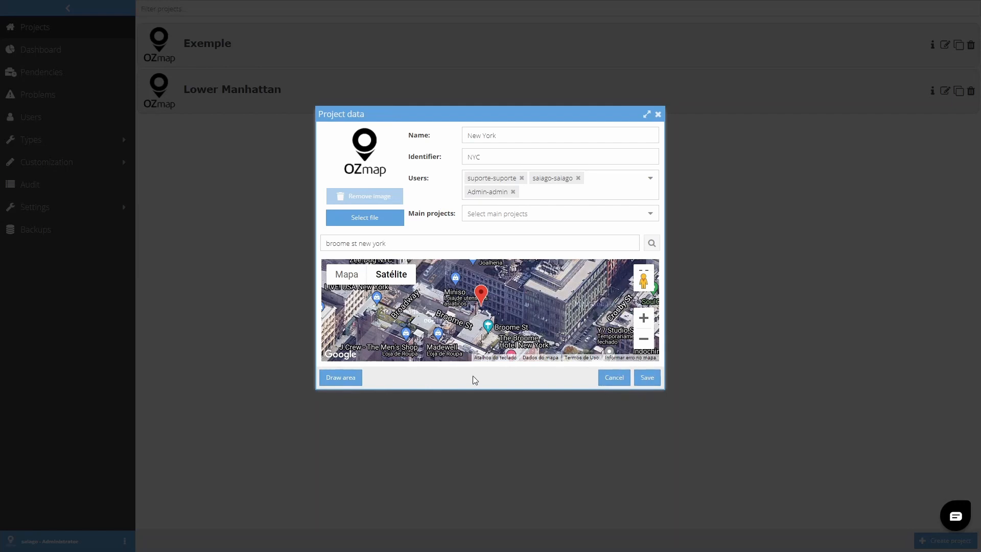
mouse_move(465, 382)
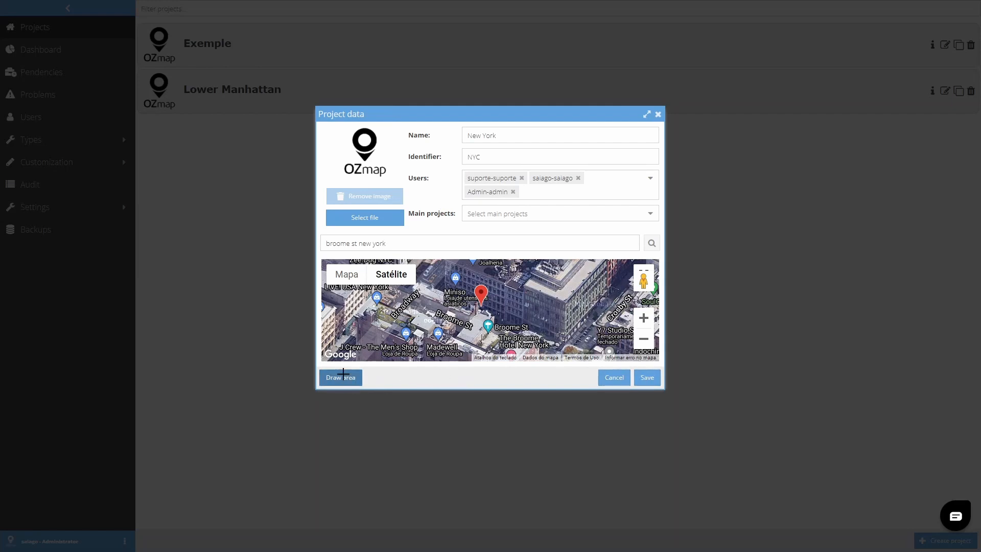
Draw and save a project area polygon from Hudson Square down to Two Bridges
left_click(340, 377)
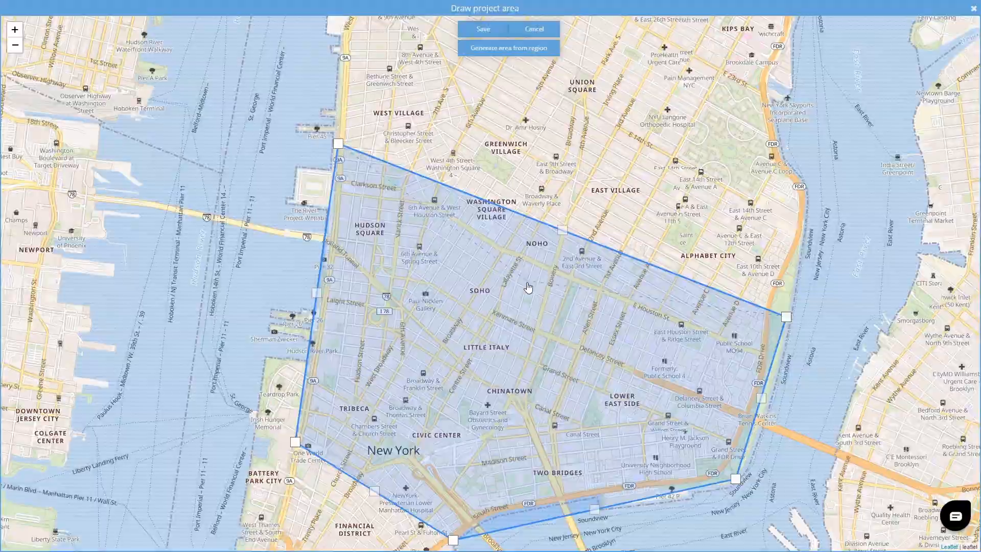
left_click(483, 28)
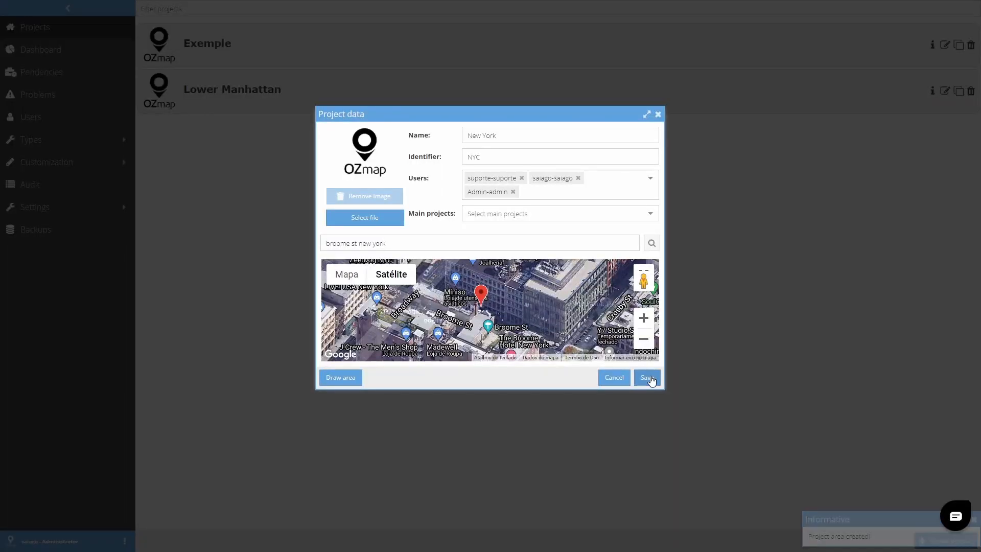
Save the New York project data so it joins Exemple and Lower Manhattan
left_click(646, 377)
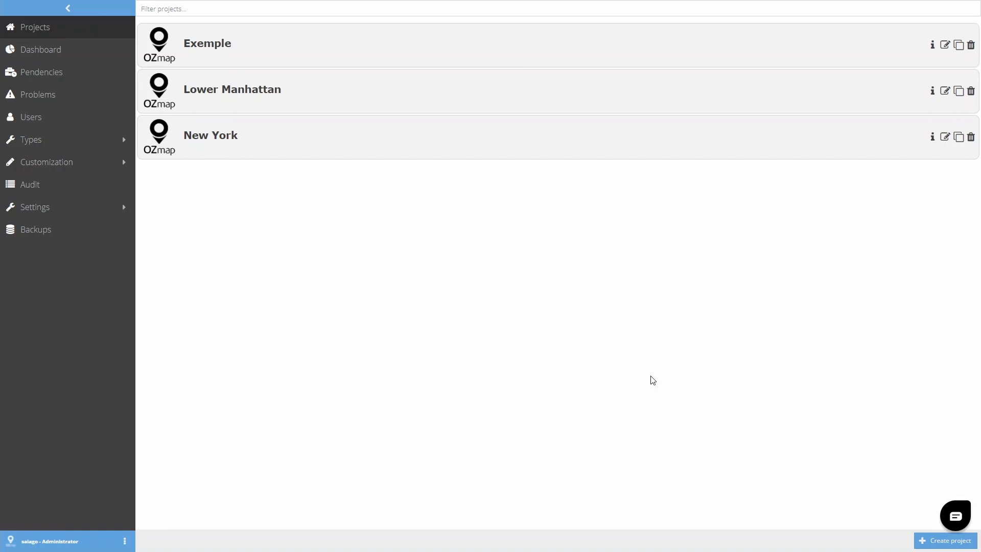
mouse_move(518, 165)
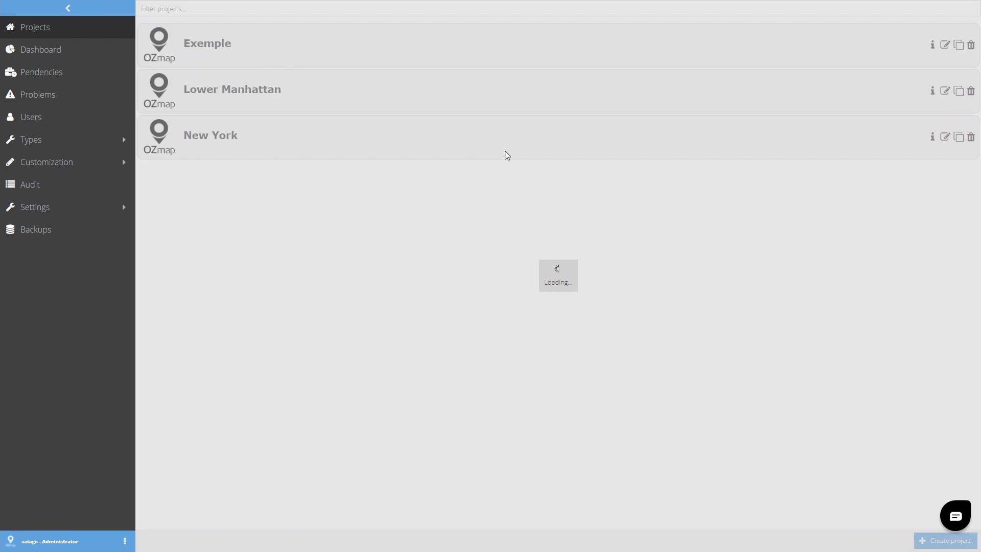
Enter the New York project map with the sidebar collapsed and add-elements toolbar shown
left_click(210, 135)
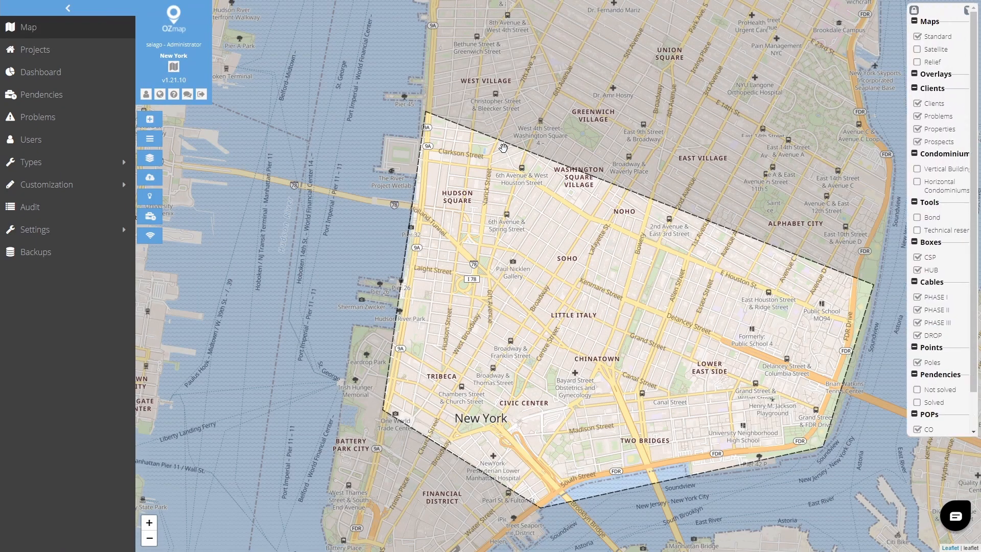
left_click(67, 8)
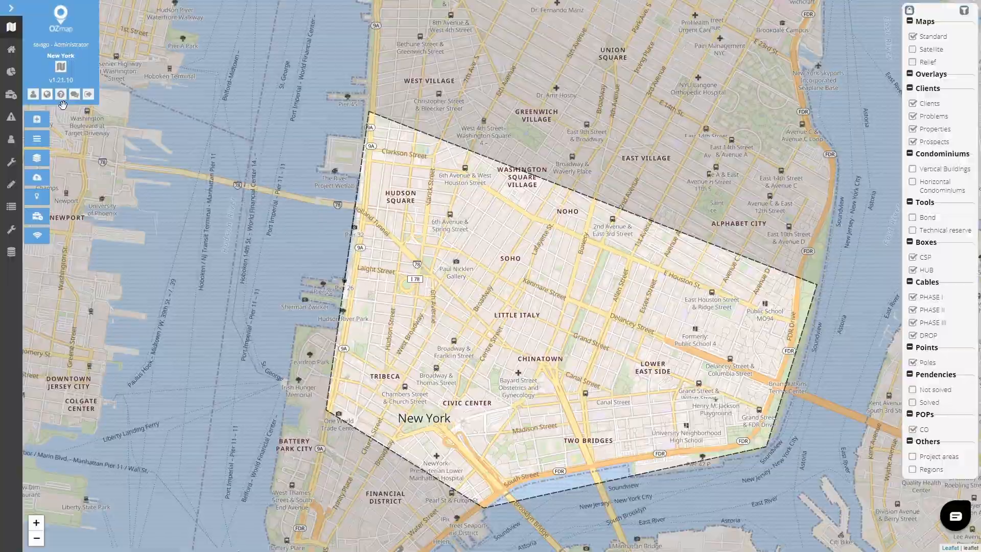
left_click(33, 118)
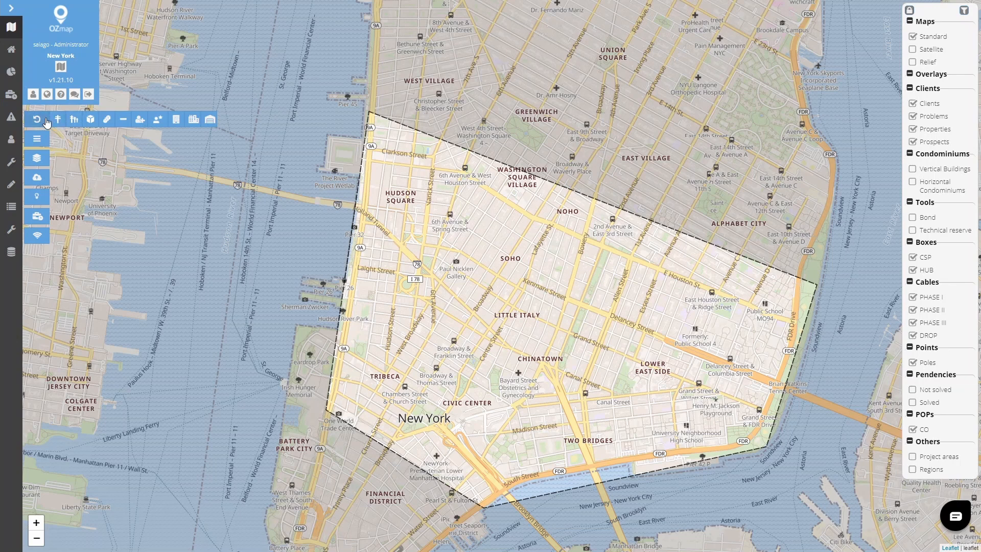
mouse_move(56, 119)
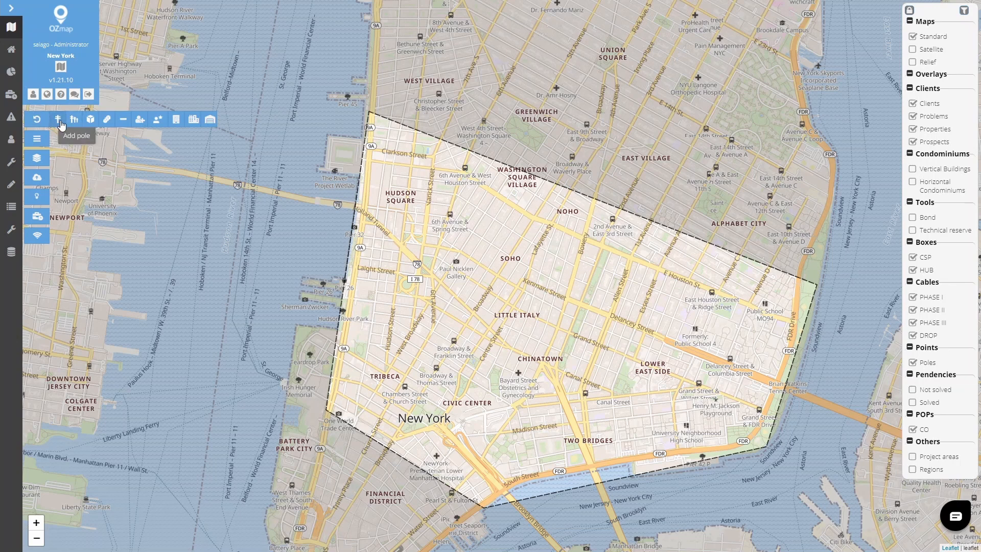
mouse_move(73, 119)
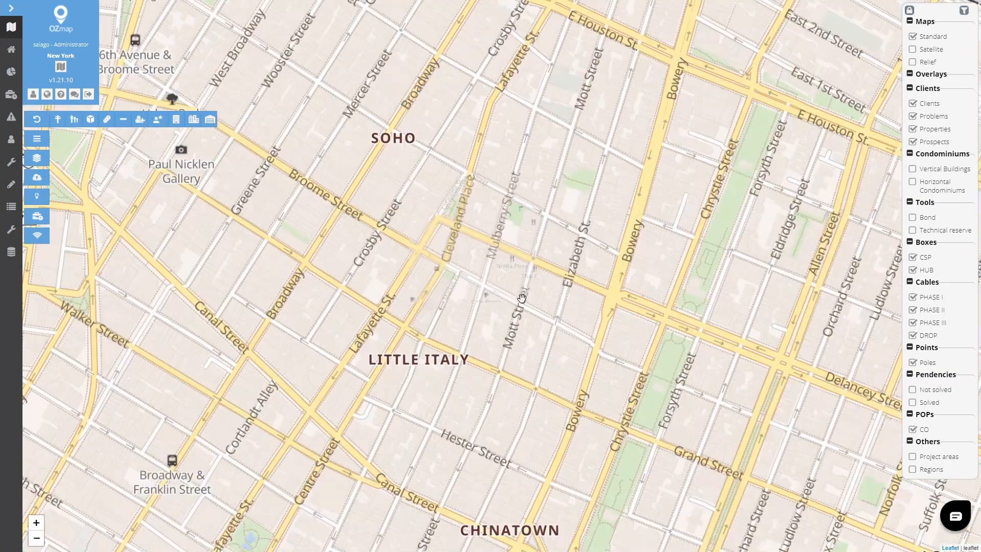
Confirm pole settings with Common type, Unknown licensing, and Tags and Color checked
left_click(932, 49)
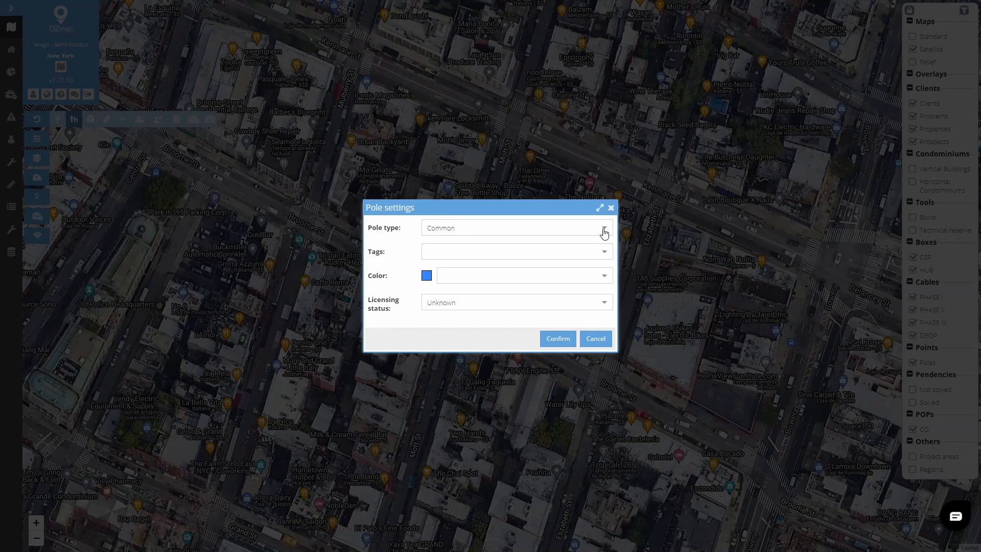
left_click(603, 251)
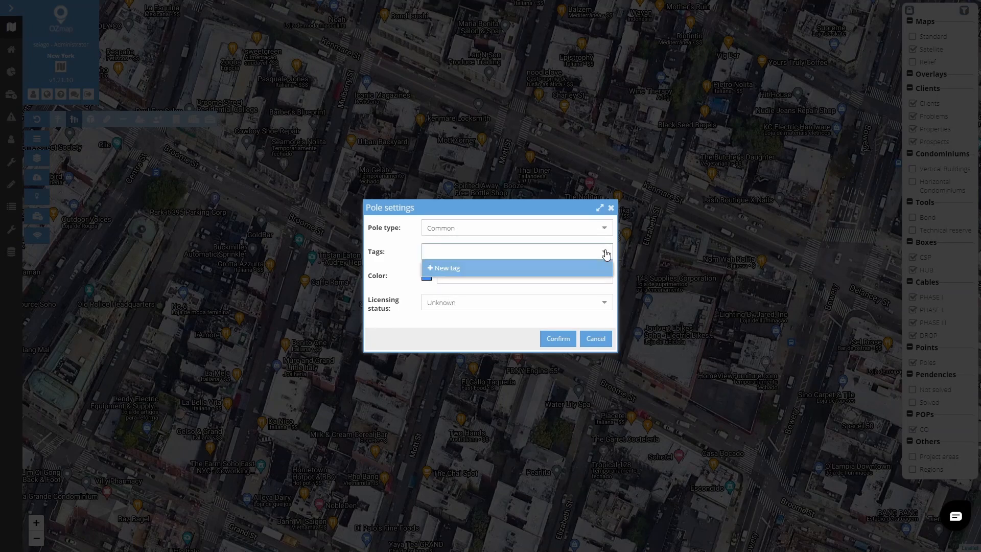
left_click(603, 251)
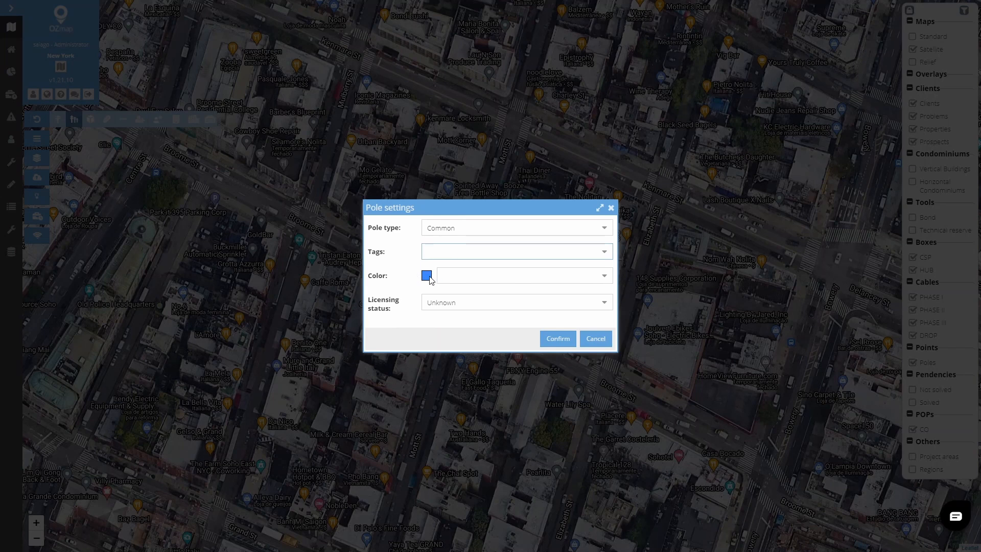
left_click(602, 275)
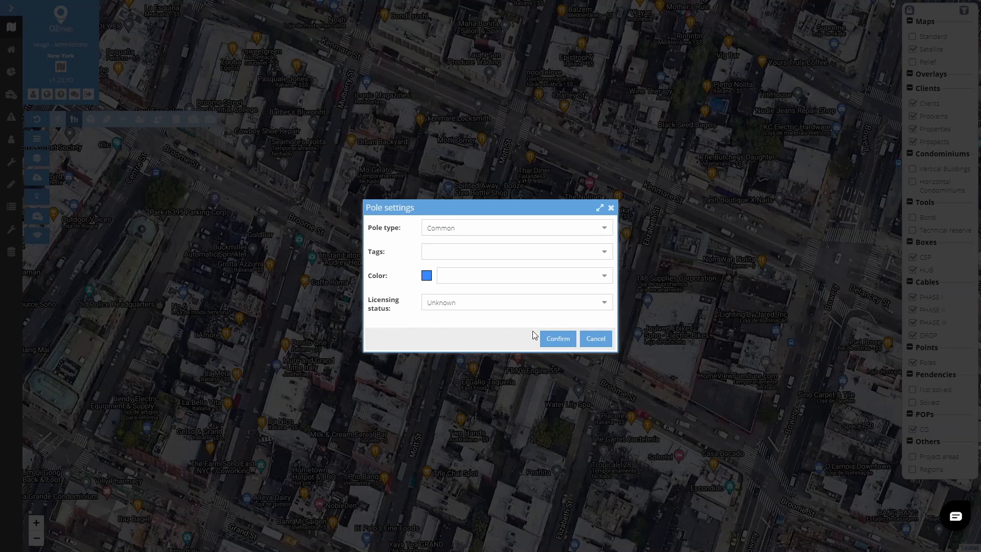
left_click(557, 338)
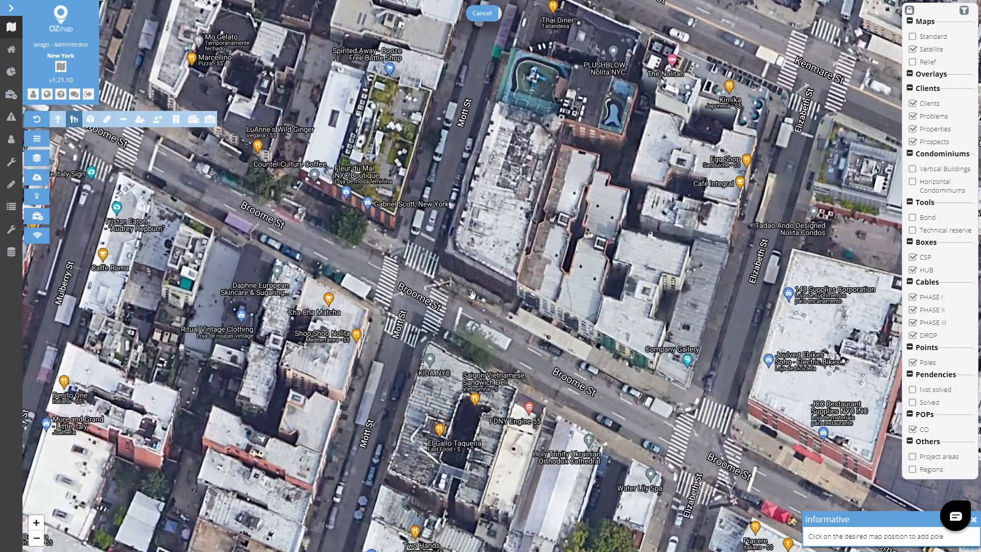
Drop a pole at a Broome Street intersection
left_click(445, 287)
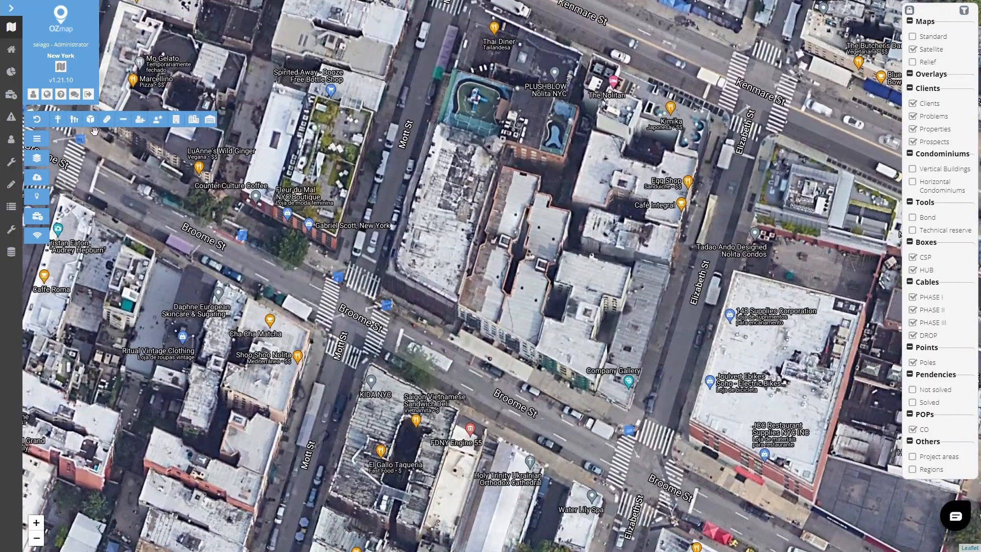
mouse_move(90, 119)
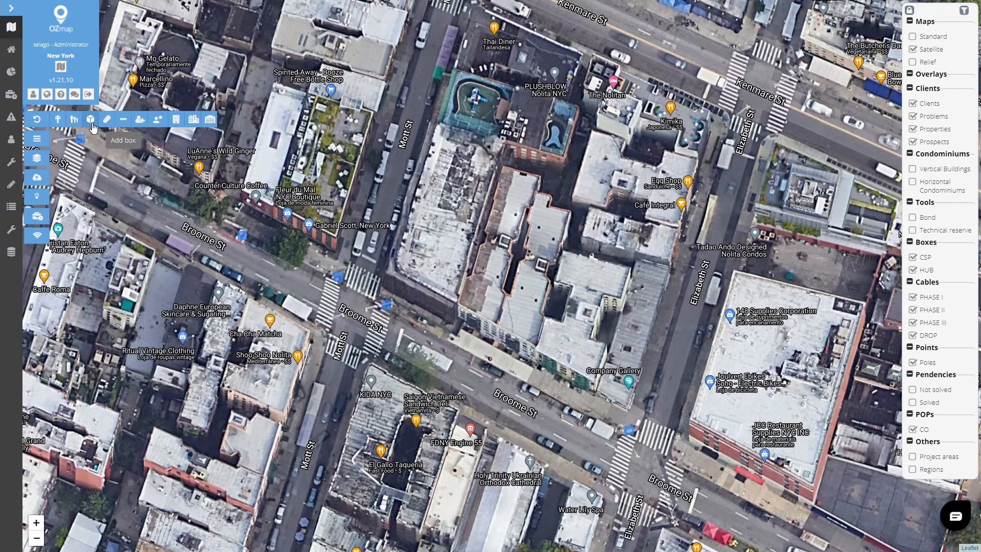
mouse_move(106, 120)
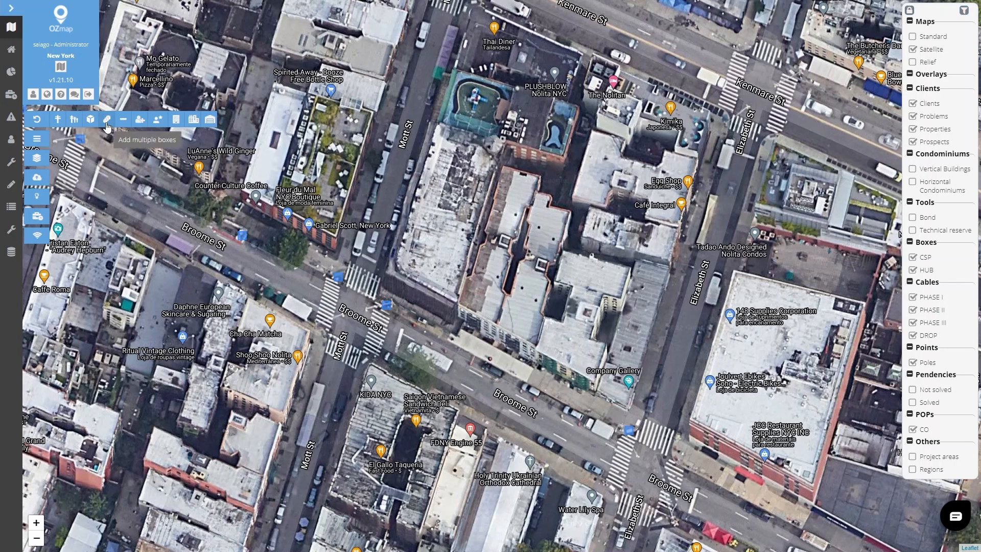
mouse_move(91, 119)
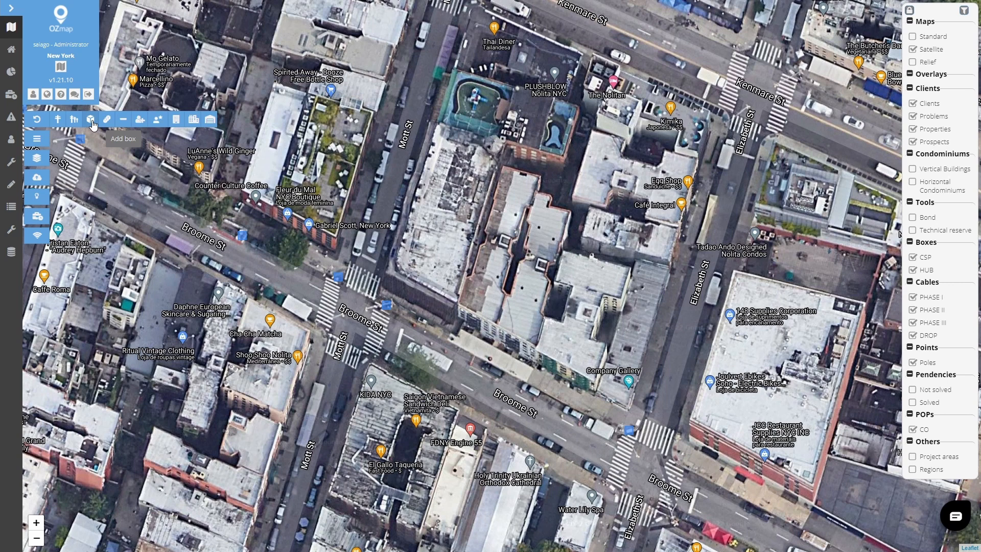
Place a new box at the Broome/Elizabeth pole and set its type to CSP
left_click(91, 120)
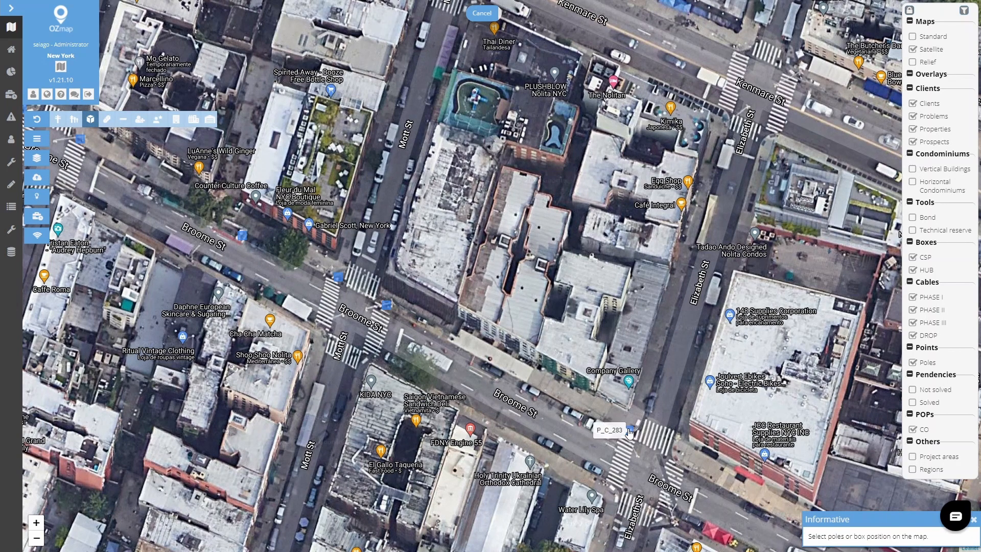
left_click(631, 432)
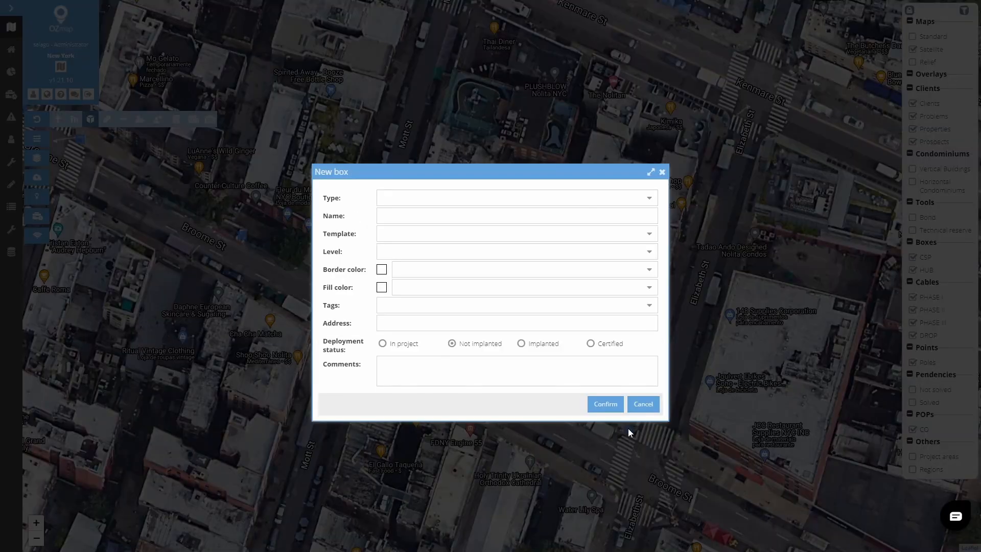
left_click(649, 197)
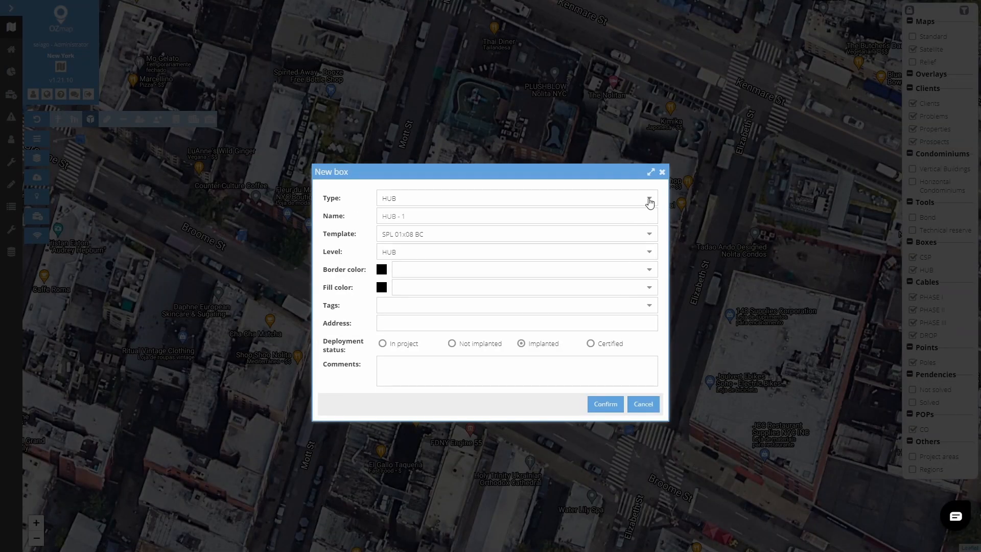
left_click(649, 198)
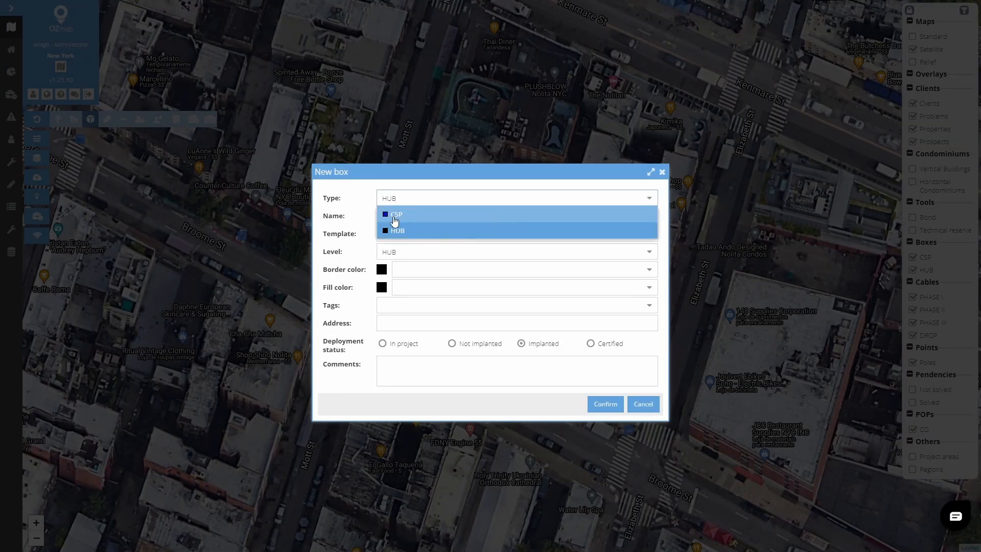
left_click(396, 215)
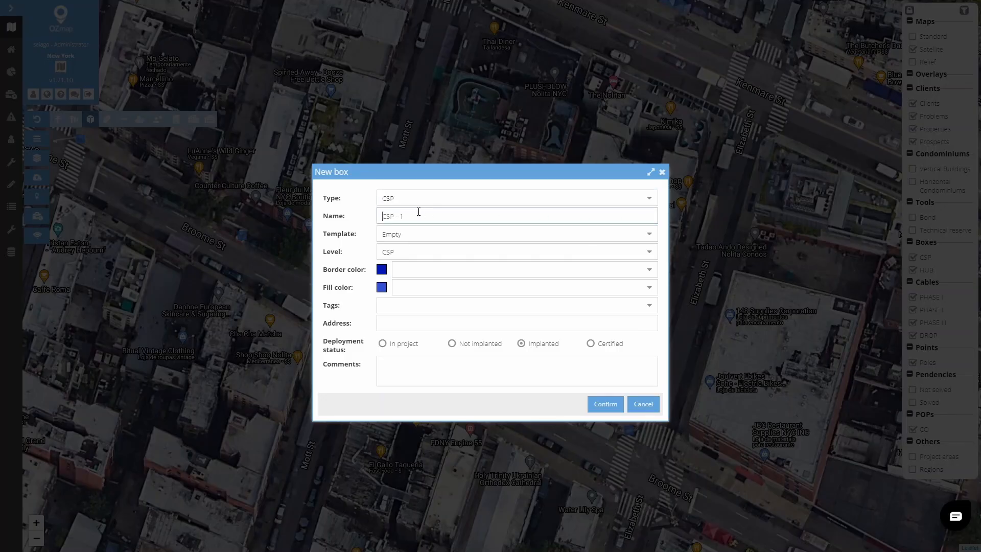
mouse_move(429, 217)
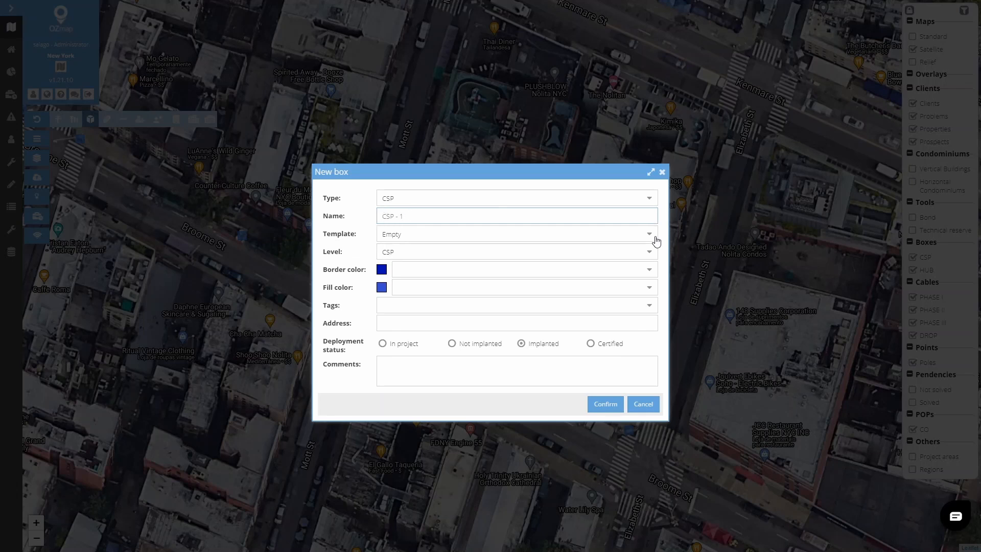
Keep the Empty template and confirm creating box CSP - 1
left_click(649, 233)
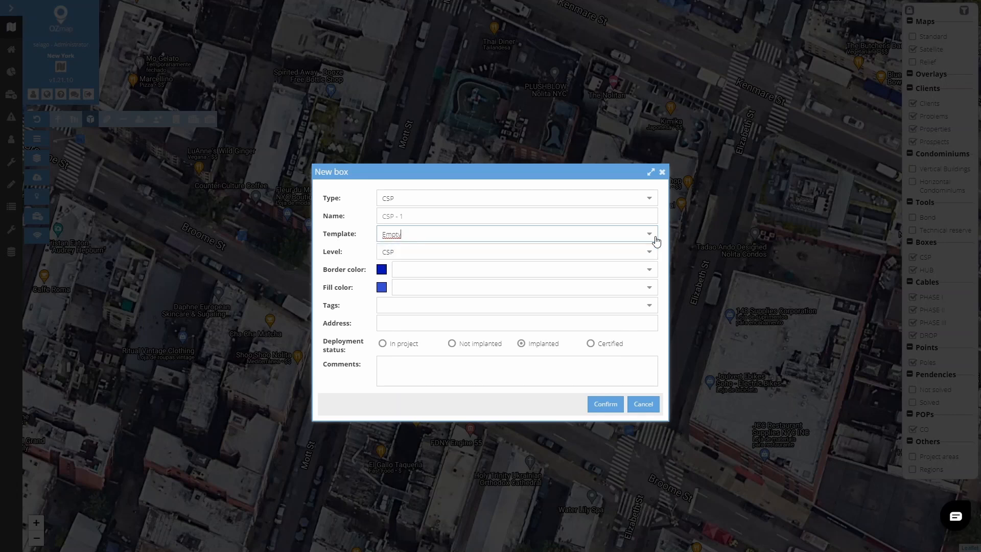
left_click(648, 251)
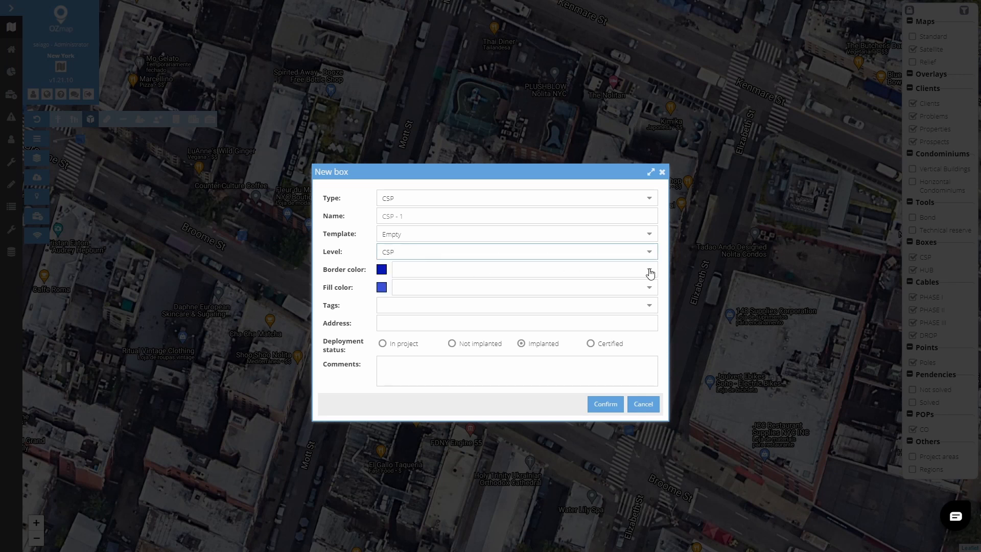
left_click(649, 198)
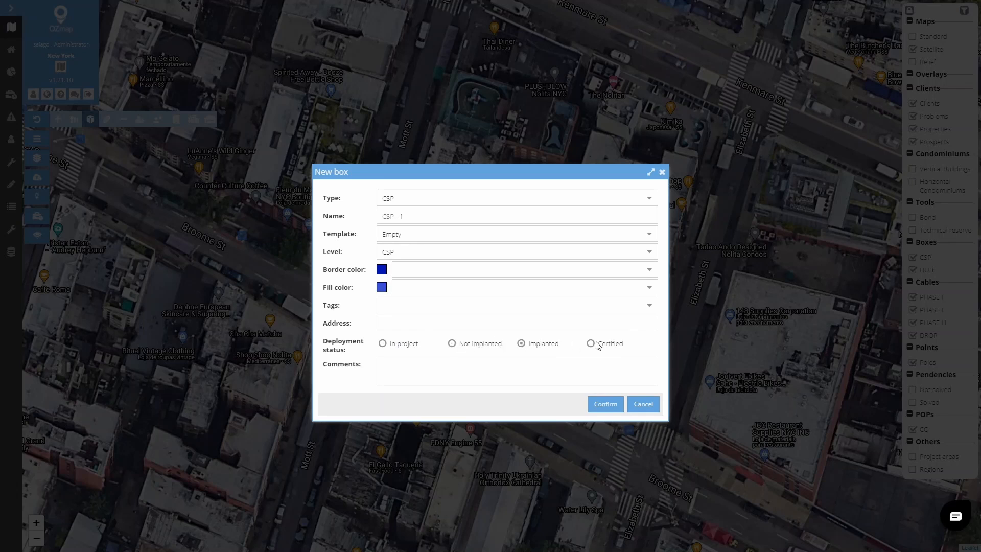
mouse_move(600, 329)
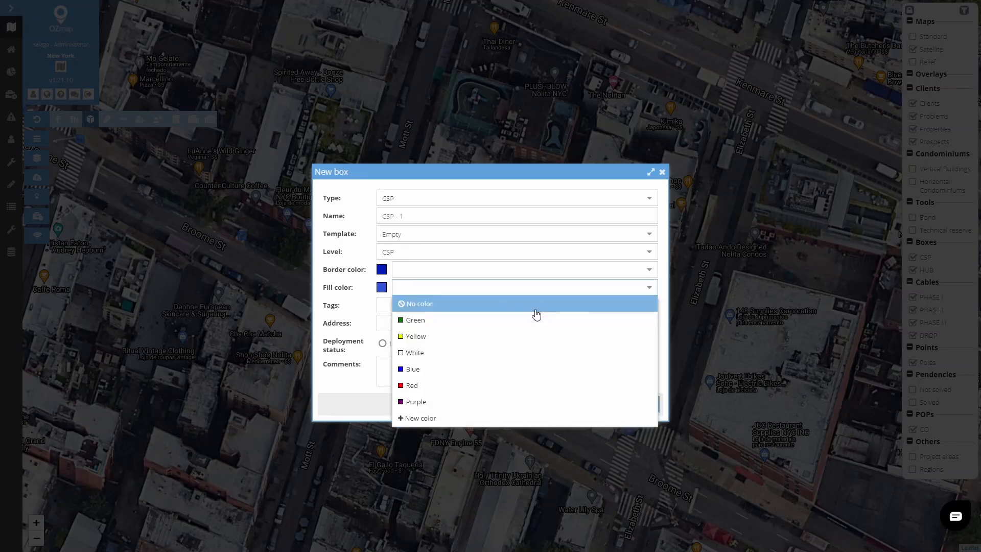
mouse_move(526, 336)
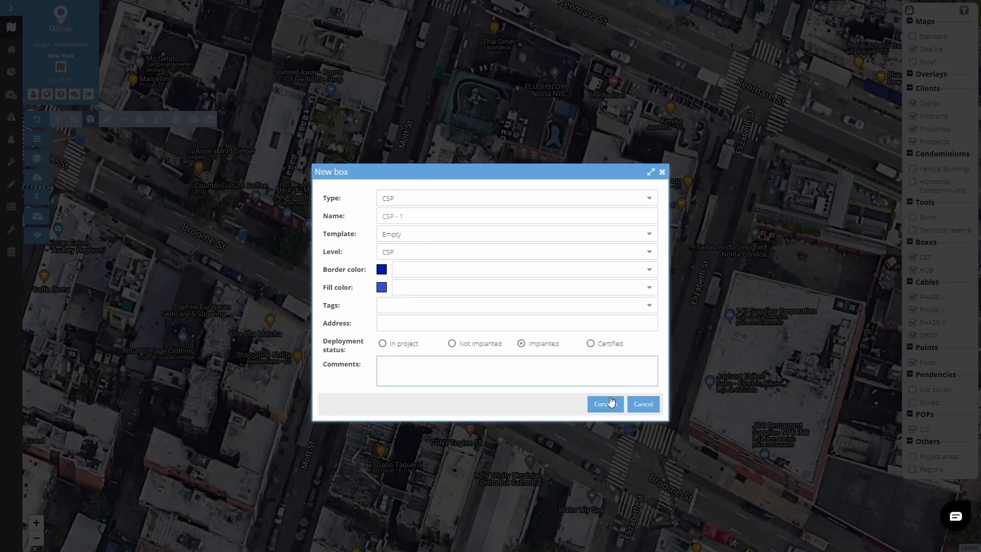
left_click(603, 404)
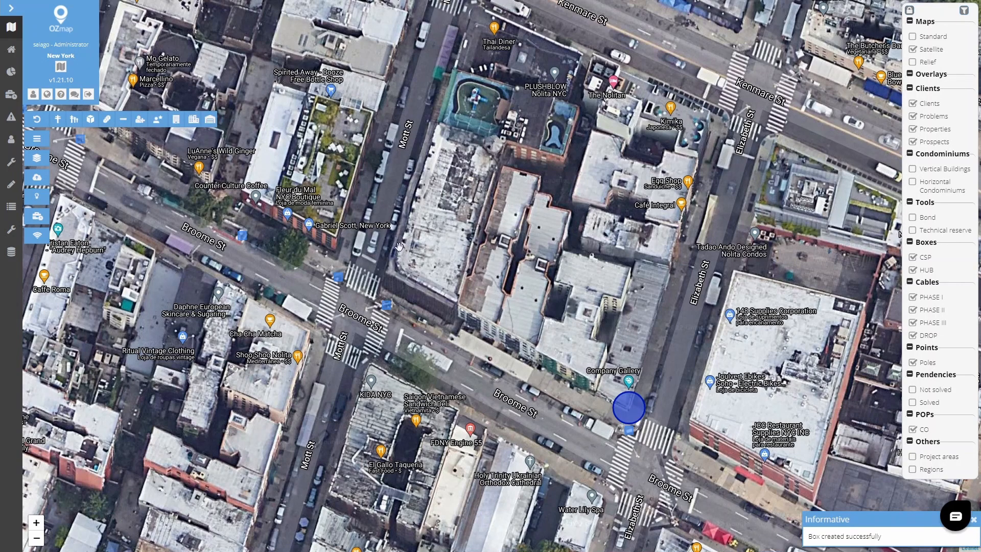
mouse_move(107, 120)
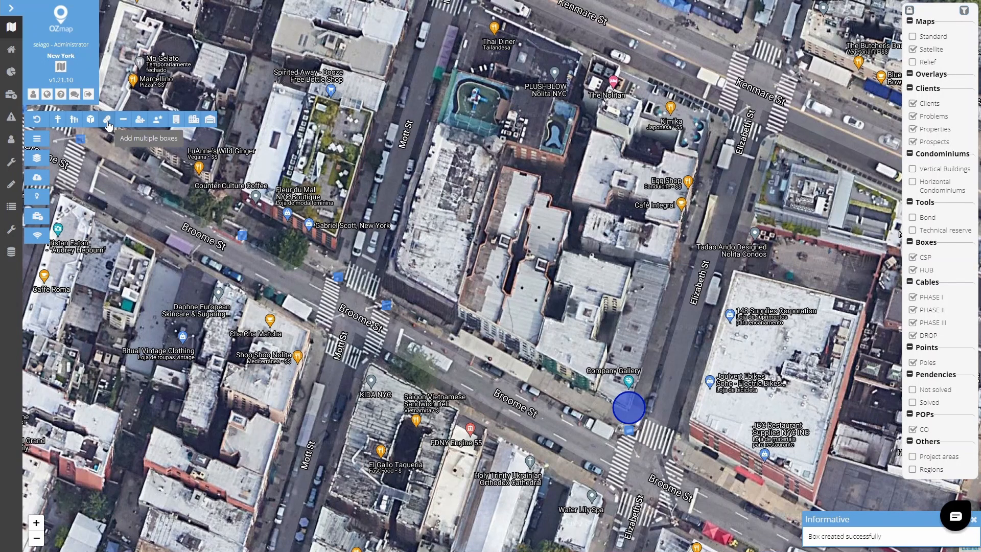
Add HUB boxes with the SPL 01x08 BC template to the remaining Broome Street poles
left_click(107, 119)
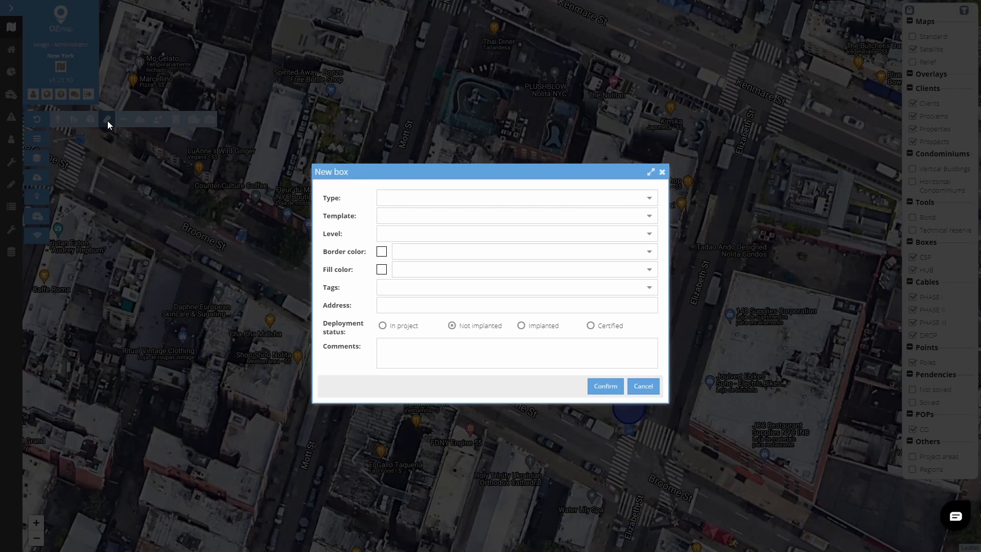
left_click(516, 198)
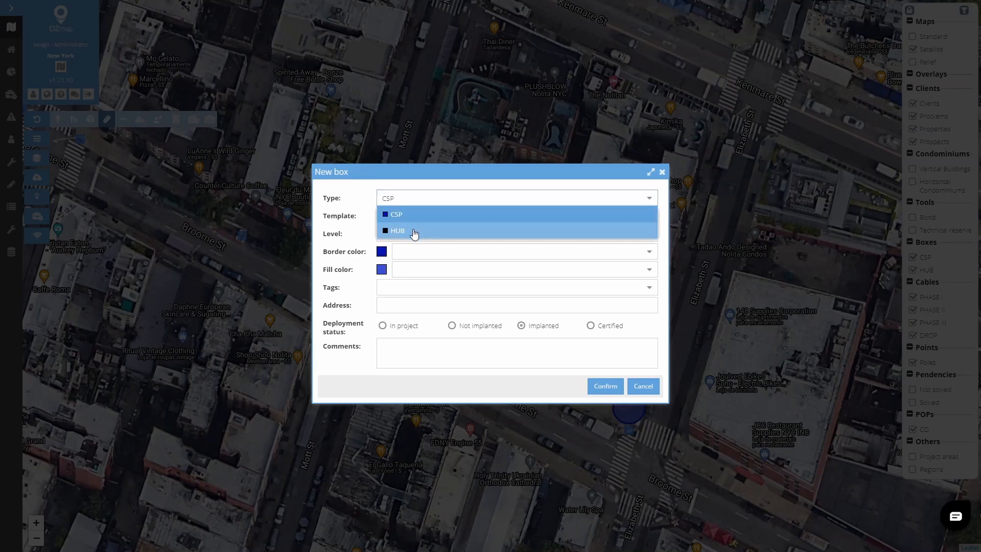
left_click(397, 230)
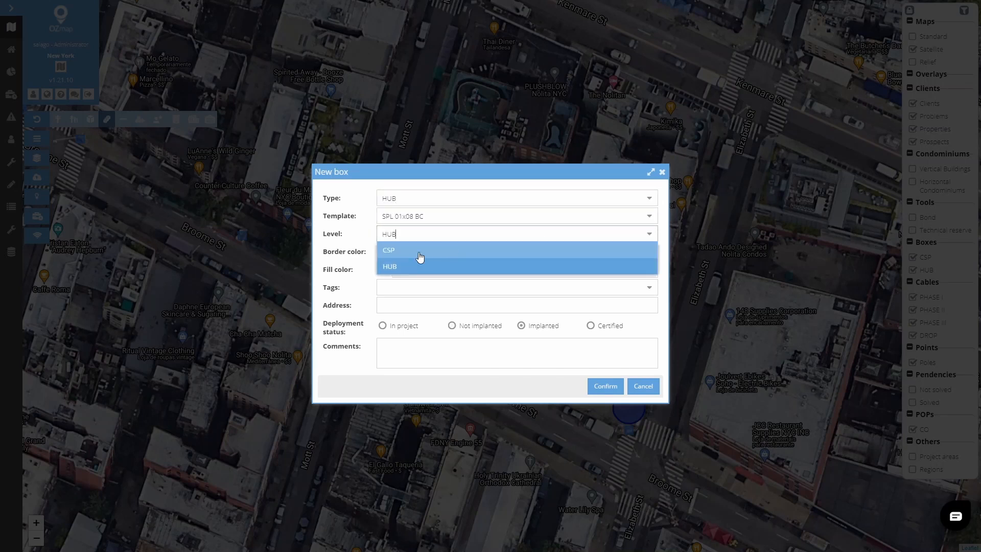
left_click(390, 266)
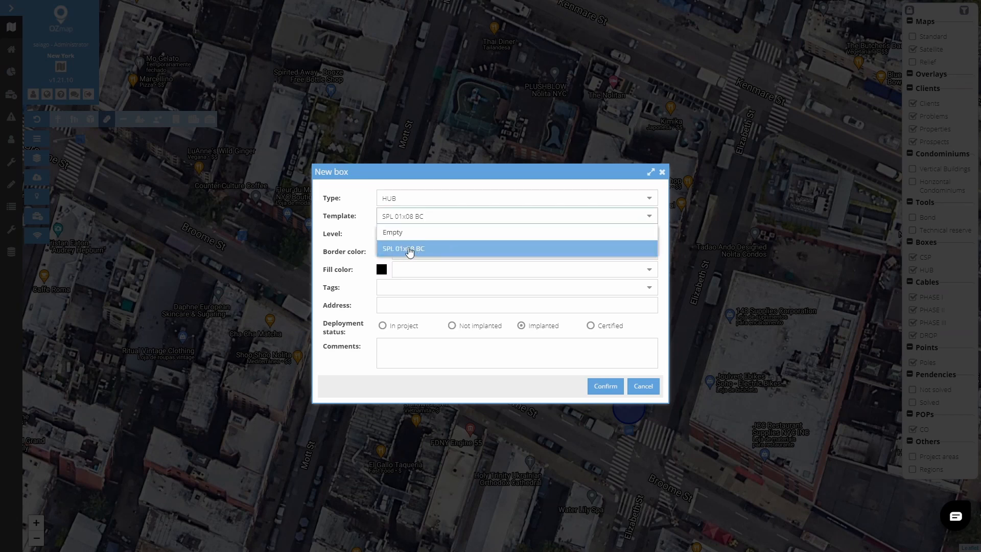
left_click(403, 248)
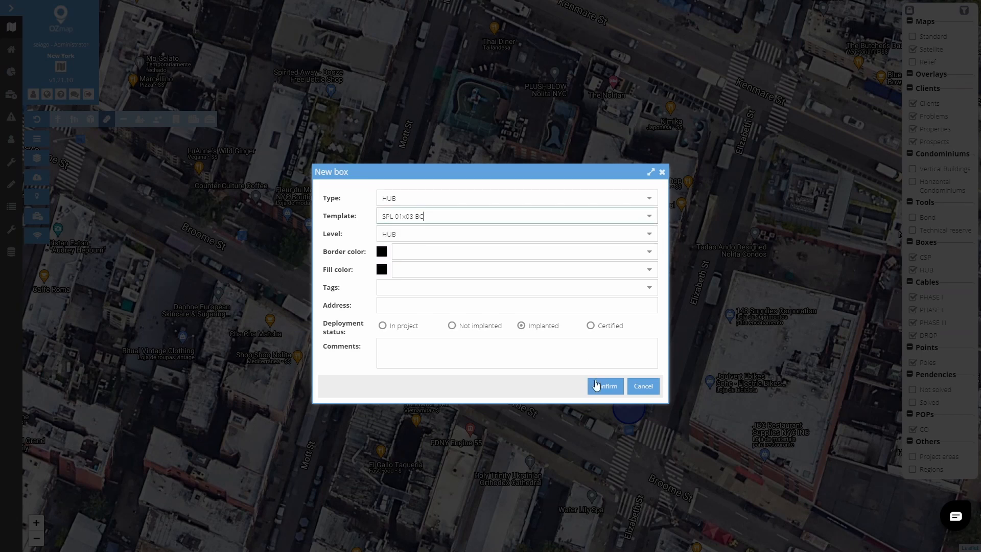
left_click(605, 385)
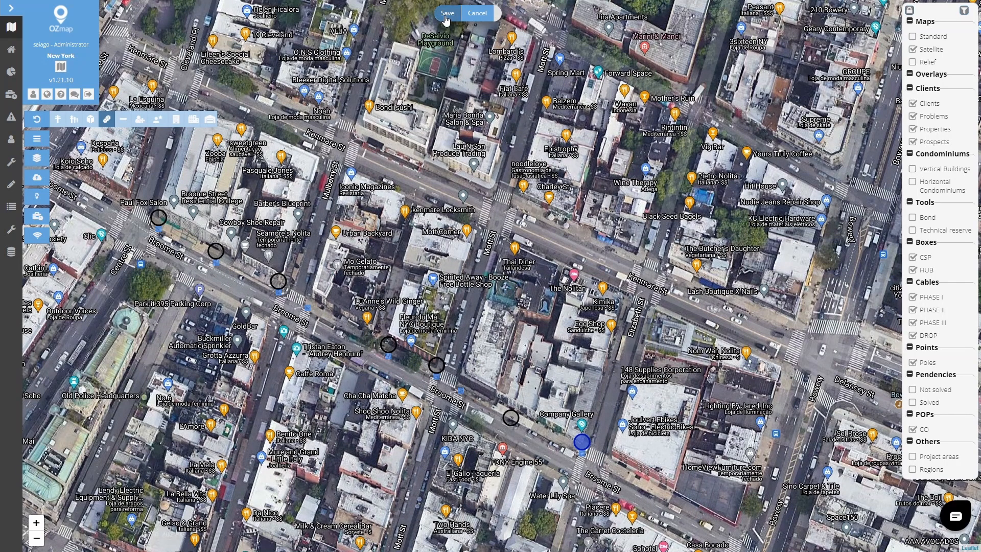
left_click(446, 12)
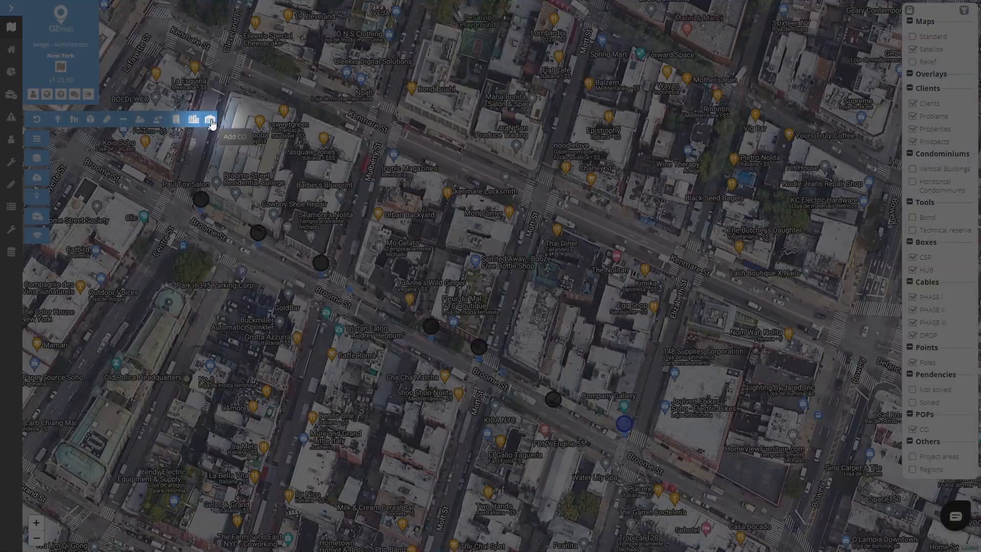
Add a new central office POP named 'CO - 1'
left_click(210, 119)
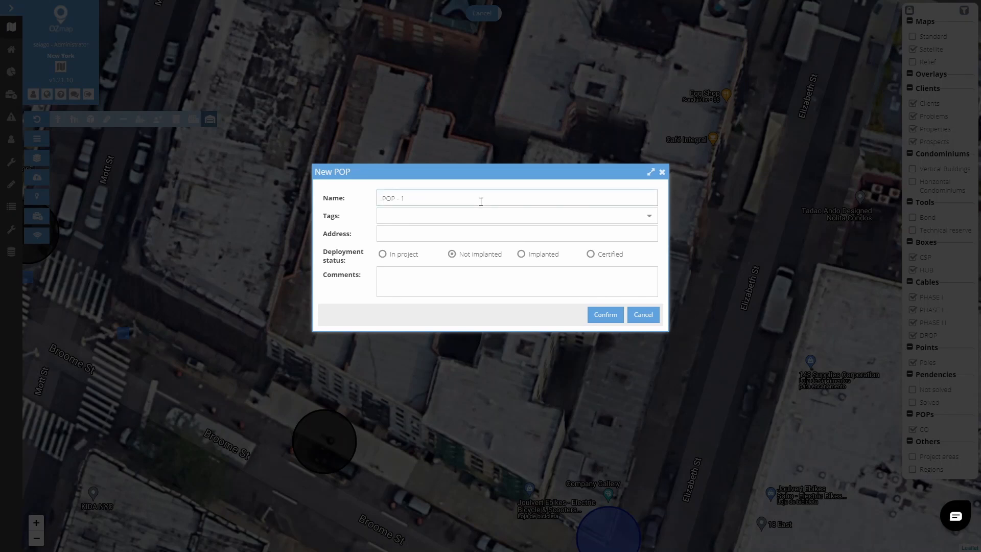
type("CO - 1")
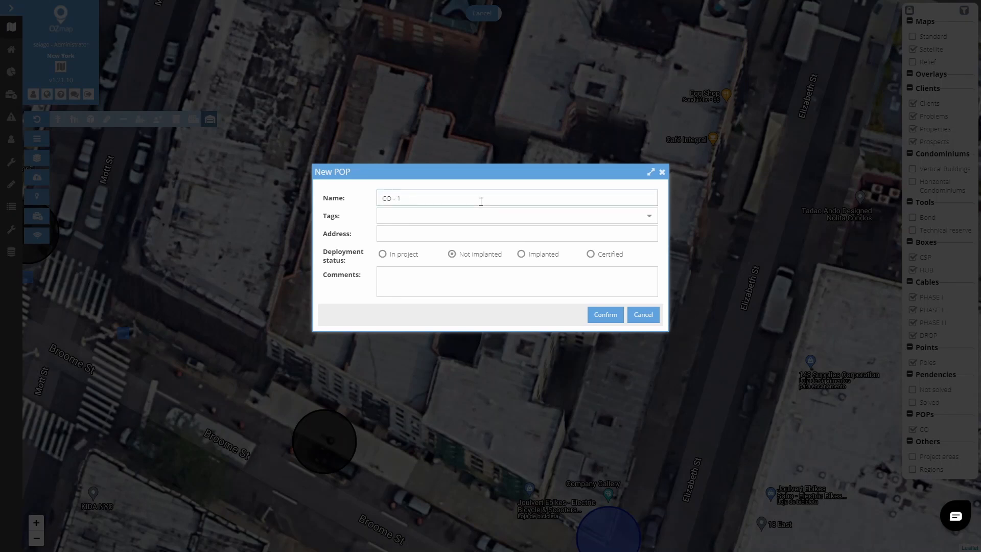
mouse_move(521, 258)
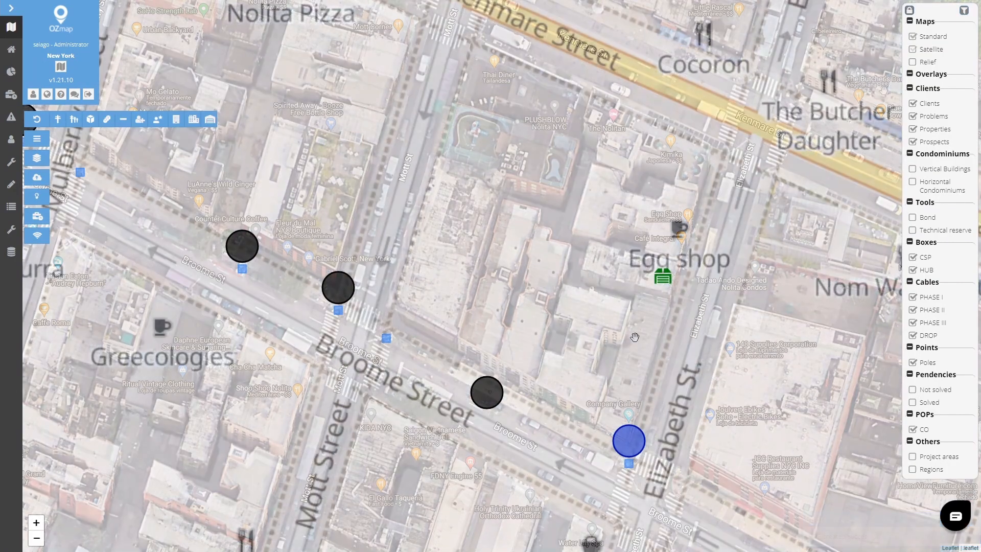
left_click(930, 36)
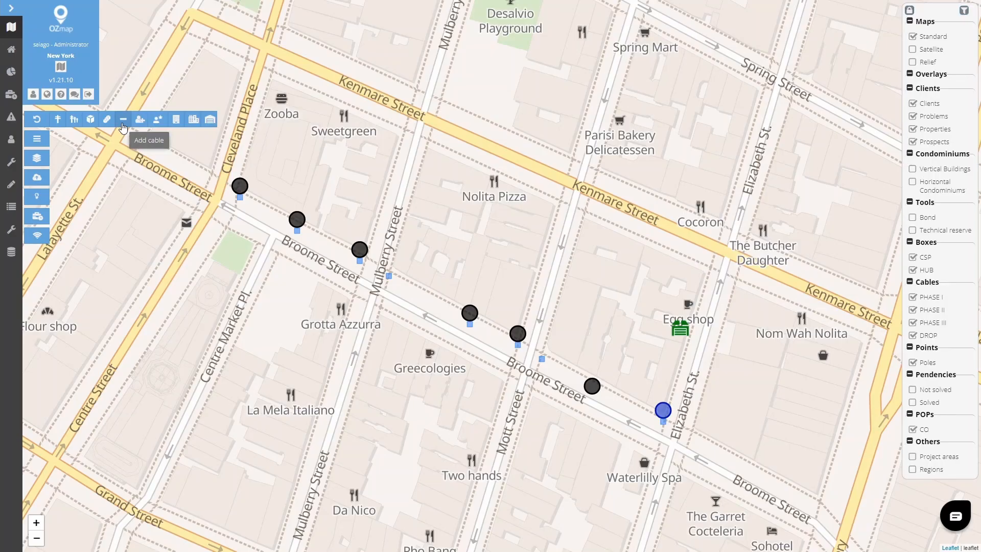
left_click(123, 119)
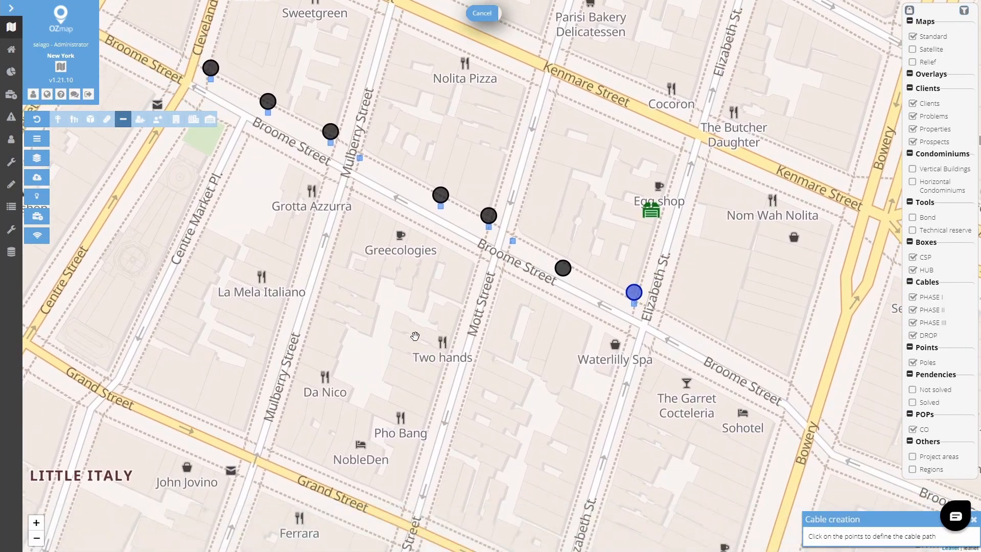
left_click(510, 399)
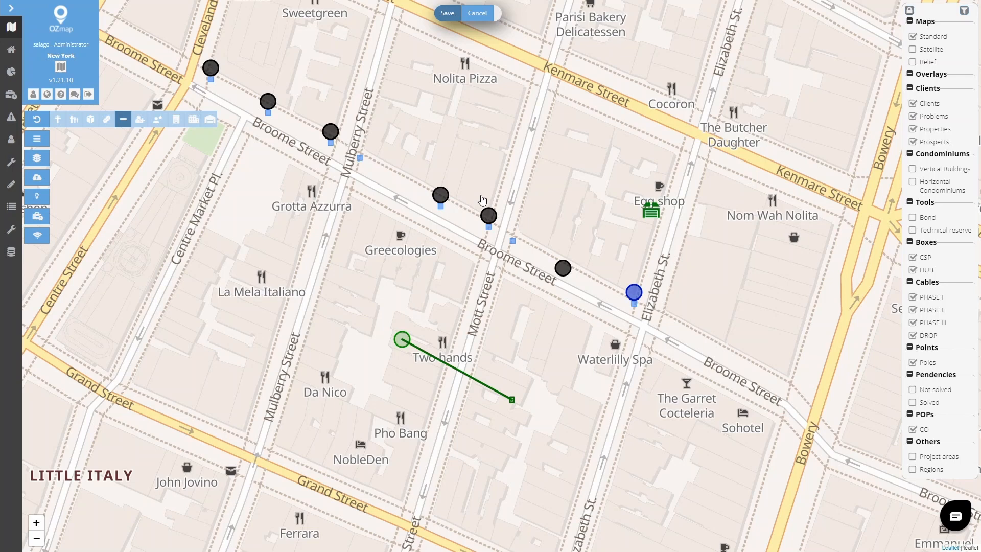
left_click(447, 12)
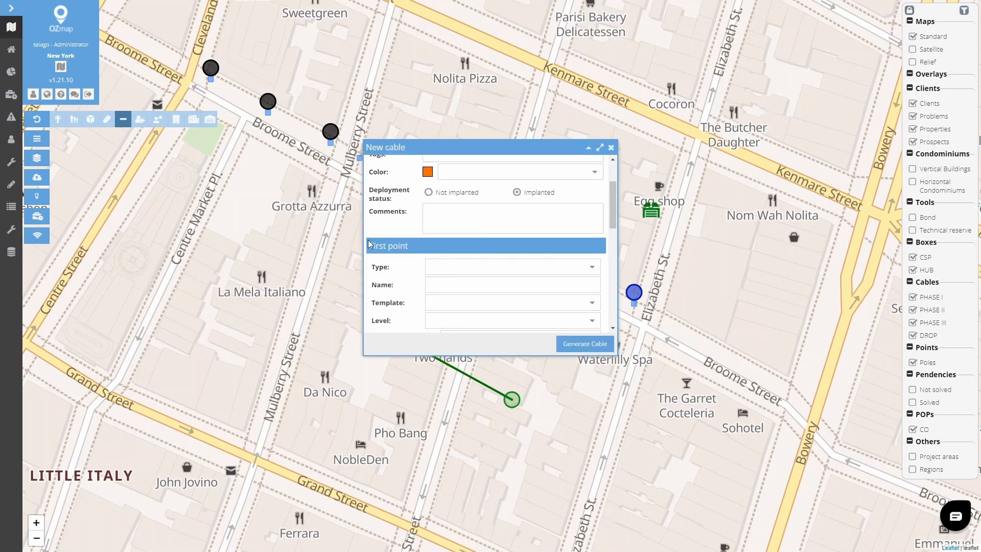
scroll("down", 3)
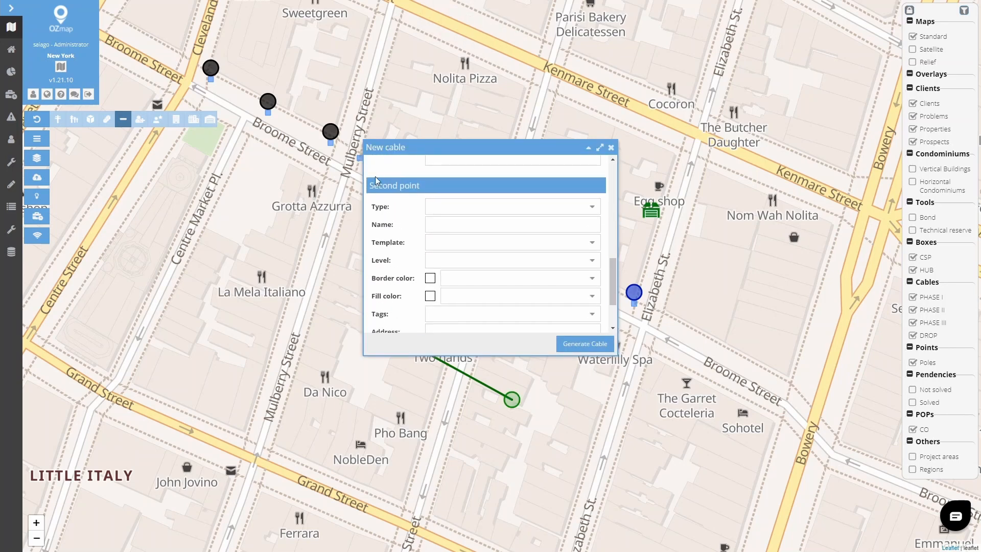
left_click(611, 147)
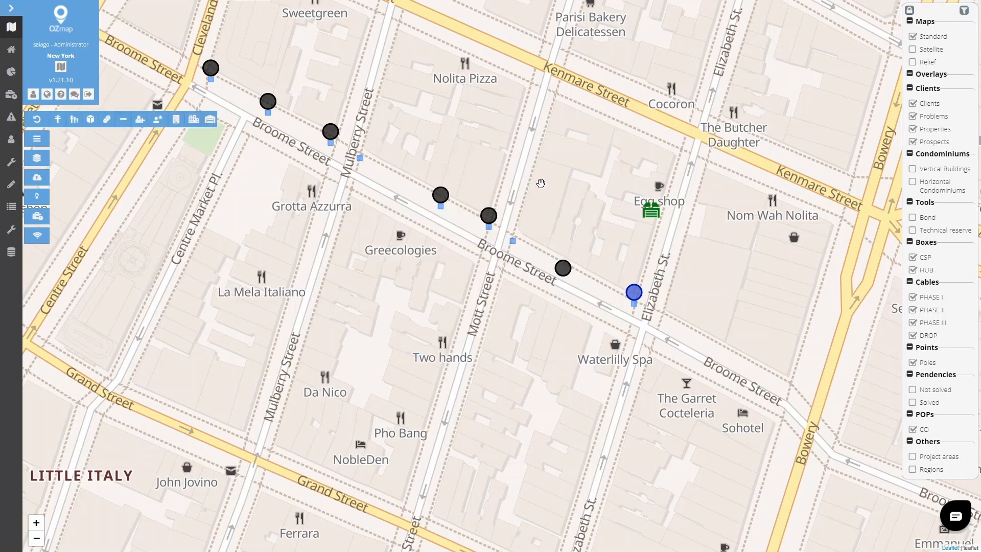
Generate the 2L12F cable C-CO - 1-CSP - 1 linking CO - 1 to the CSP - 1 box
left_click(123, 120)
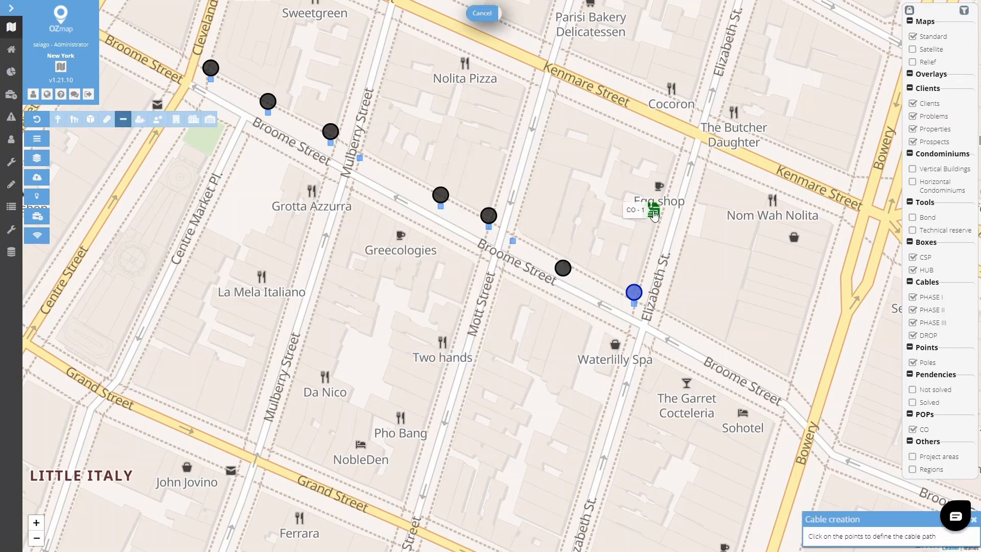
mouse_move(671, 213)
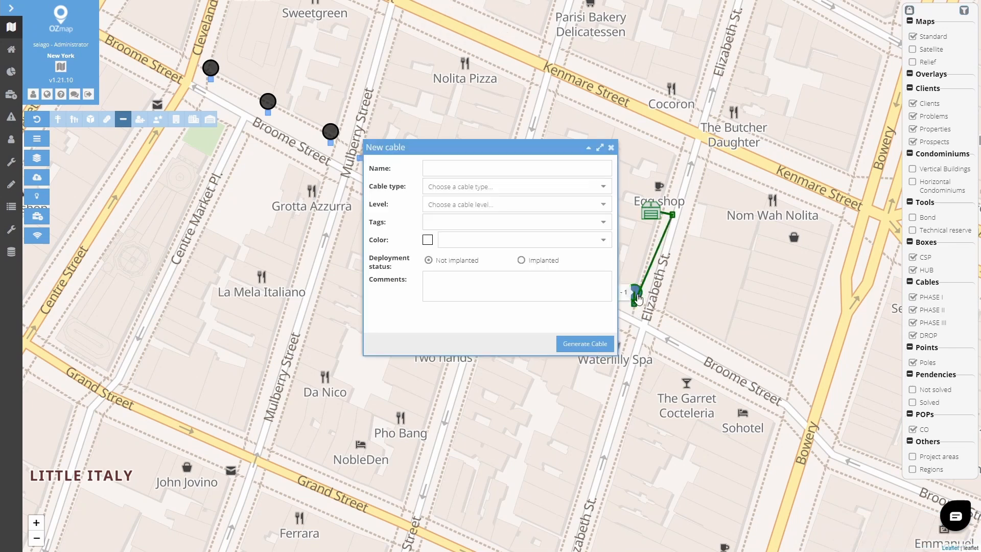
left_click(583, 343)
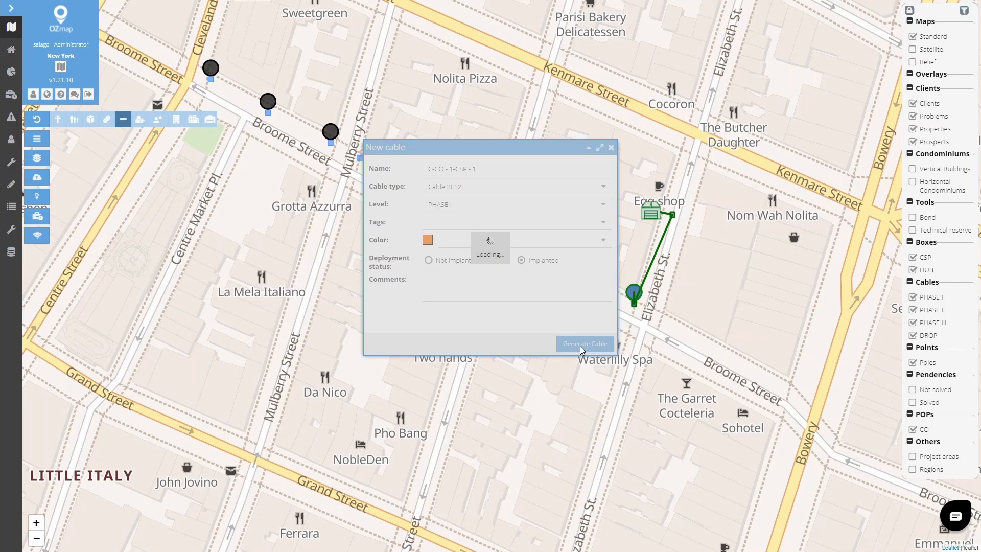
left_click(583, 343)
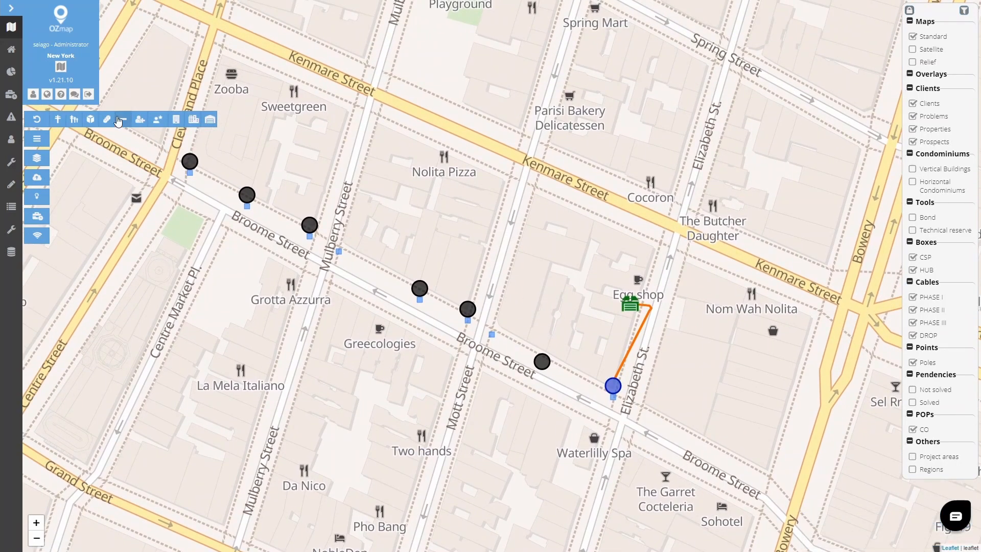
Route a new cable from the Elizabeth St box along the Broome Street poles to Cleveland Place
left_click(122, 120)
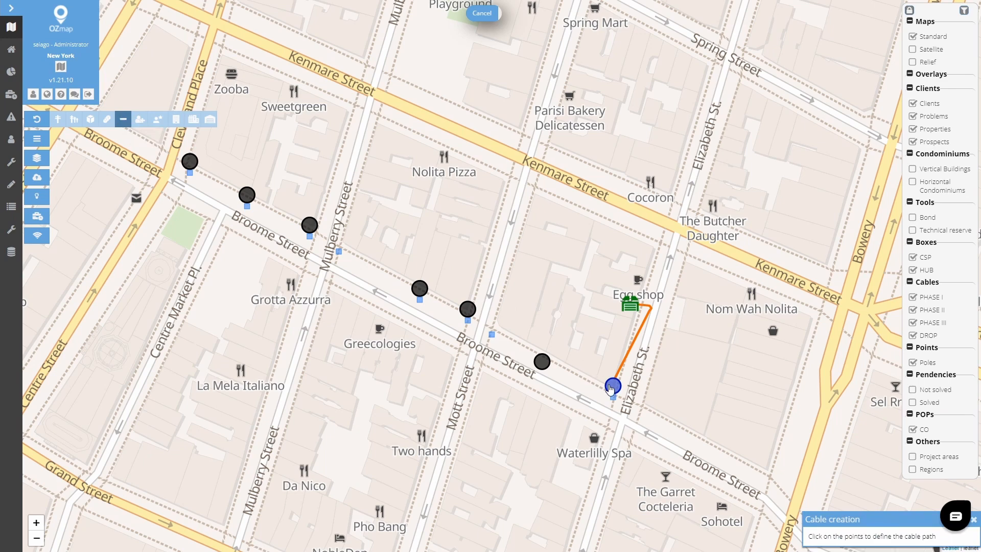
left_click(612, 384)
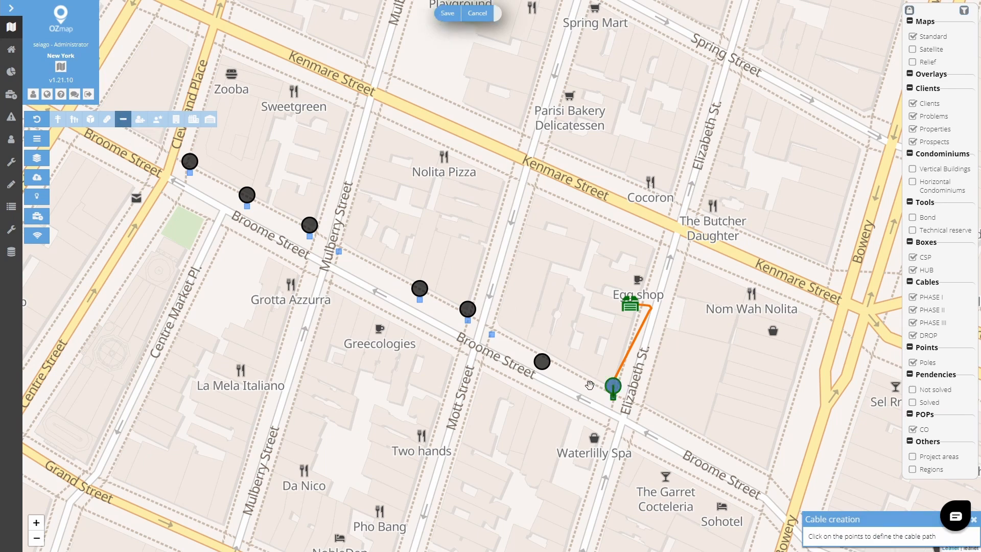
left_click(466, 309)
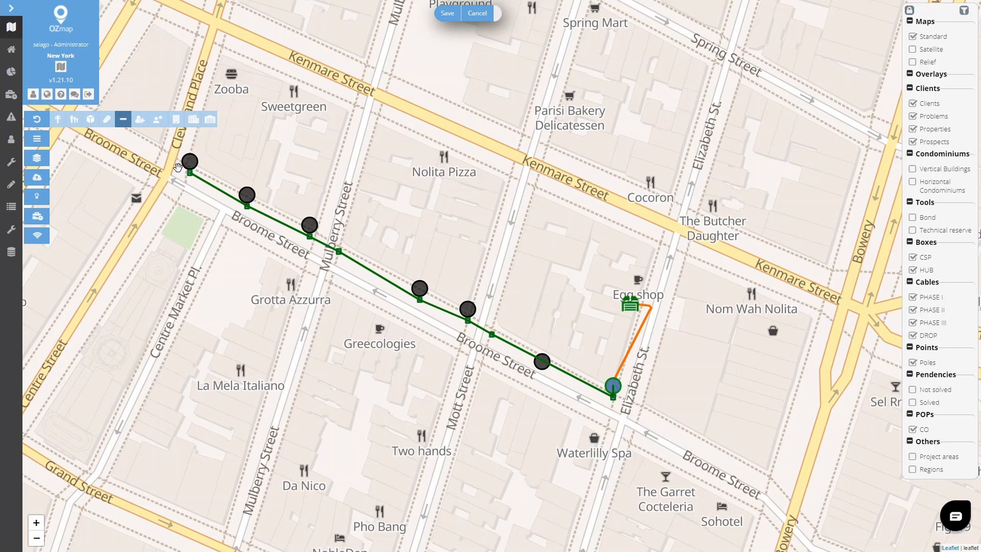
left_click(189, 162)
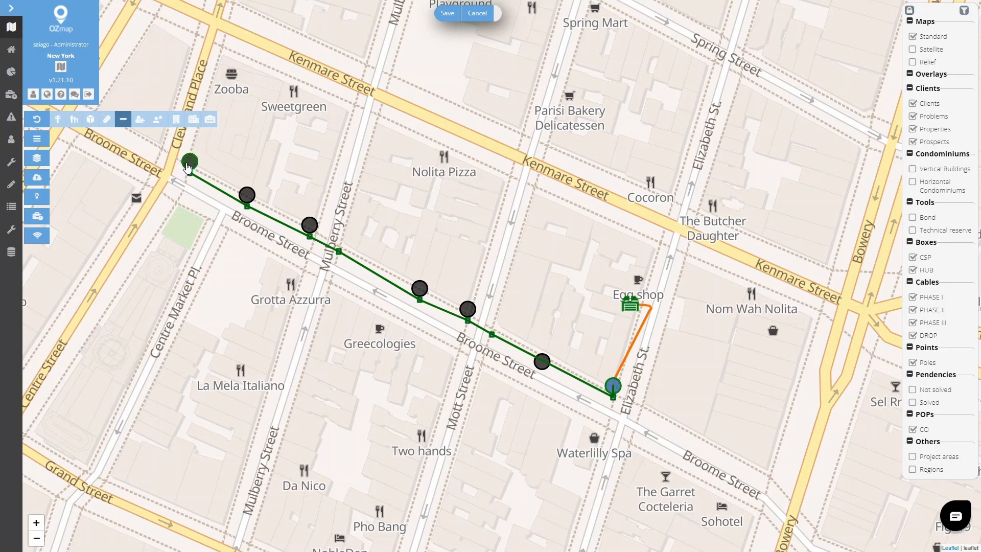
left_click(447, 13)
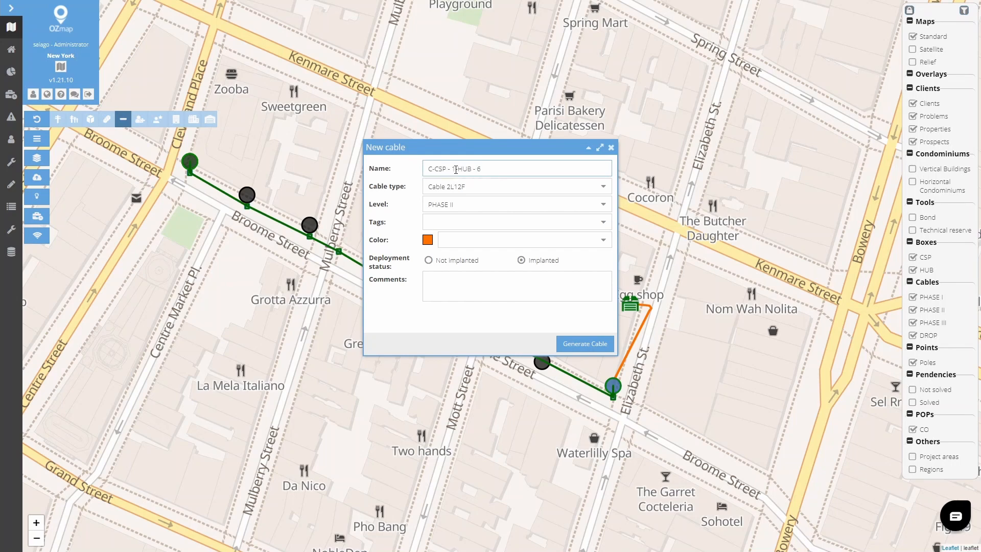
Set the new cable's type to 2L12F and its level to PHASE II
double_click(440, 168)
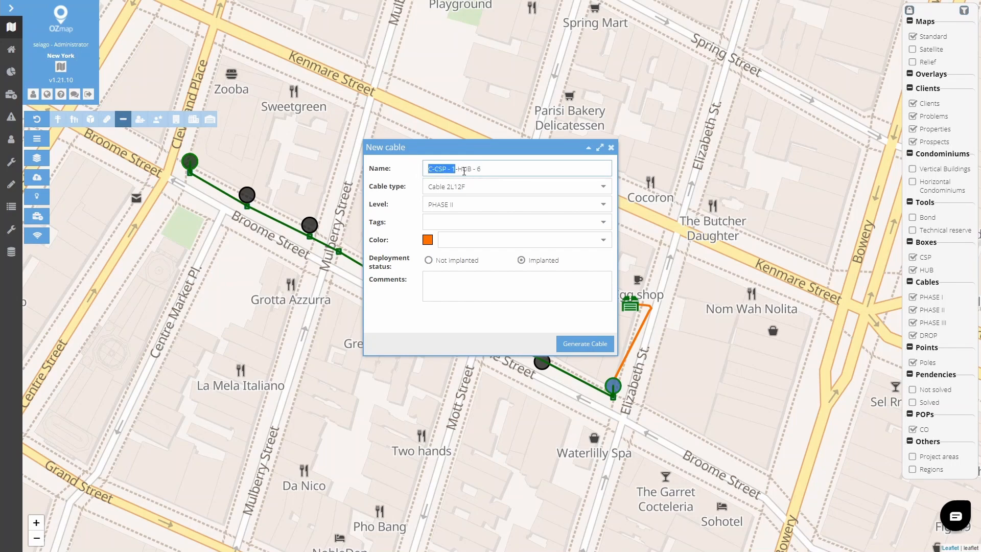
left_click(602, 186)
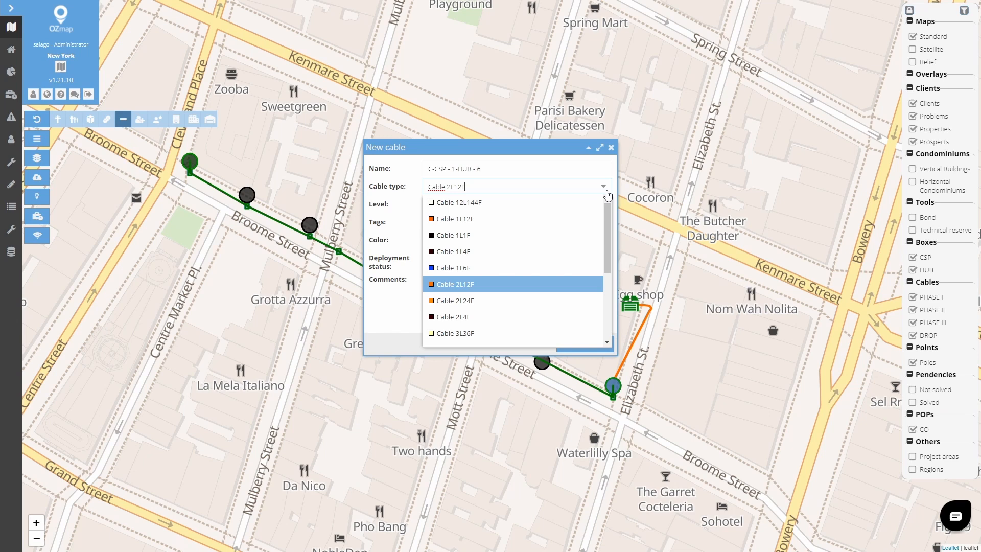
mouse_move(523, 287)
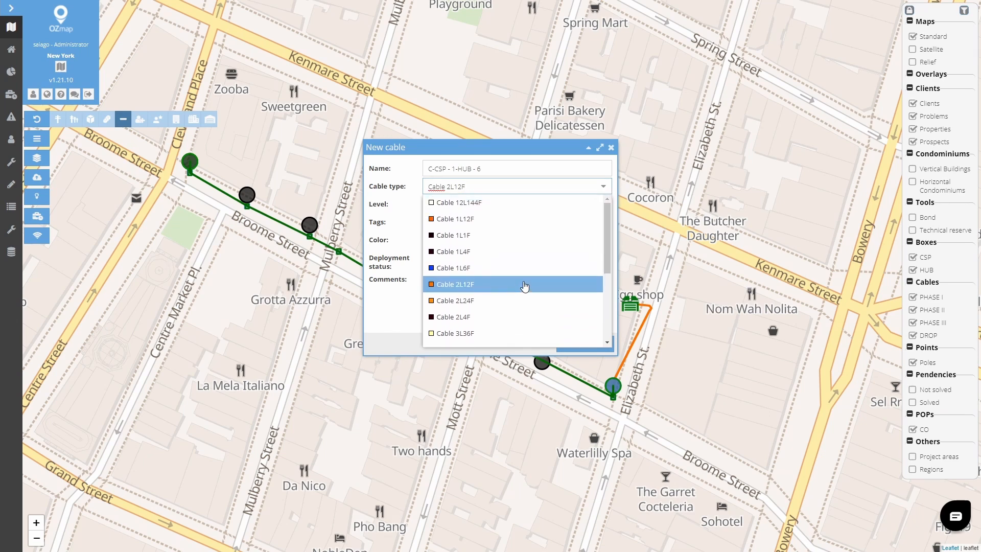
left_click(455, 284)
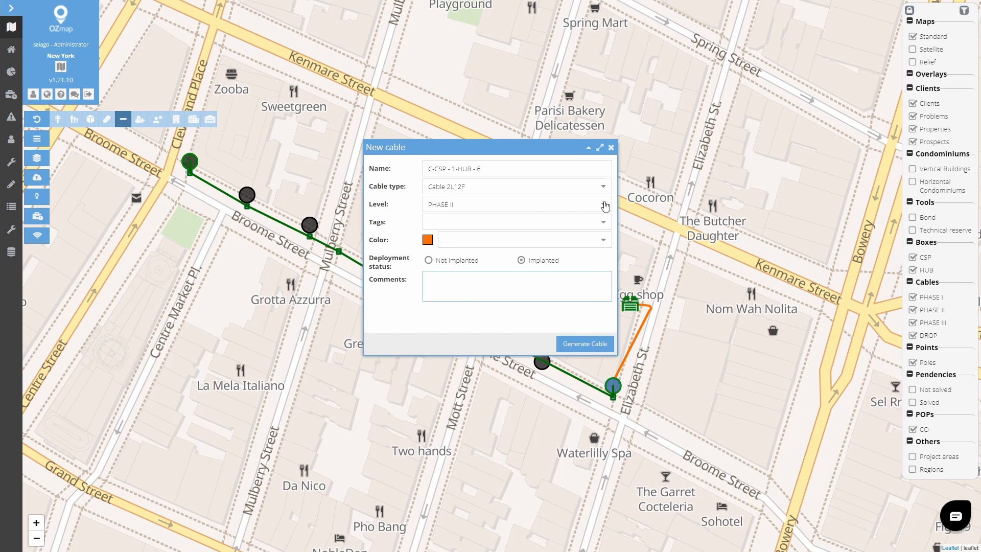
left_click(516, 204)
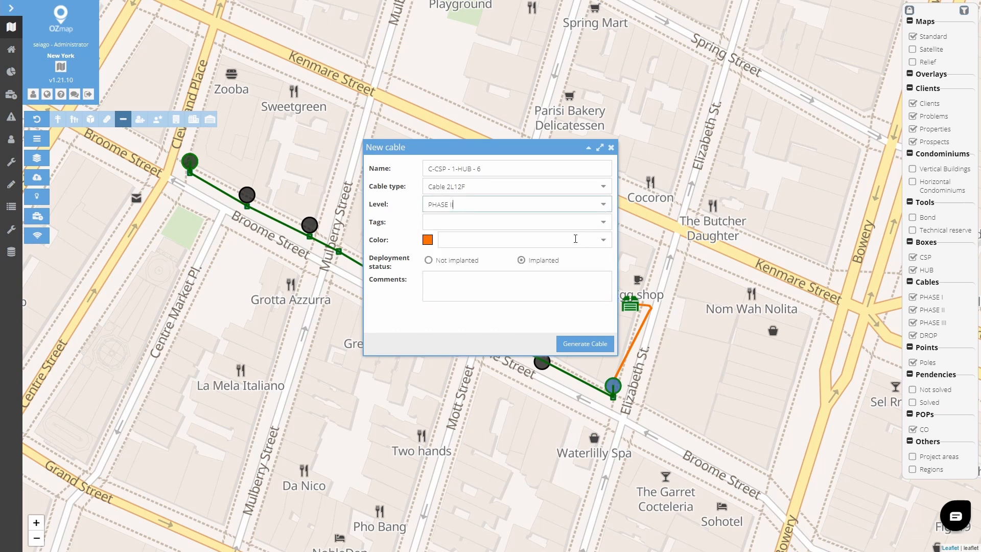
type("I")
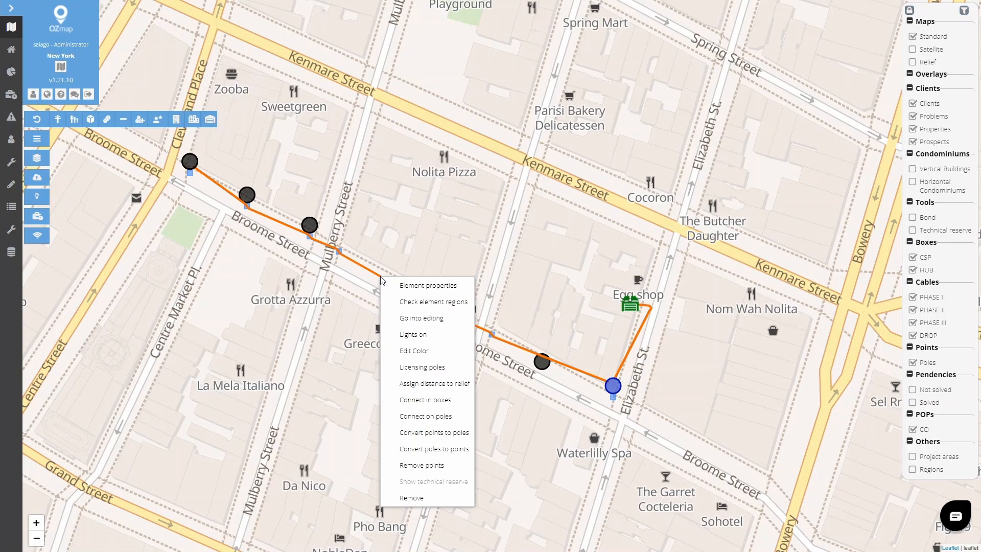
mouse_move(425, 400)
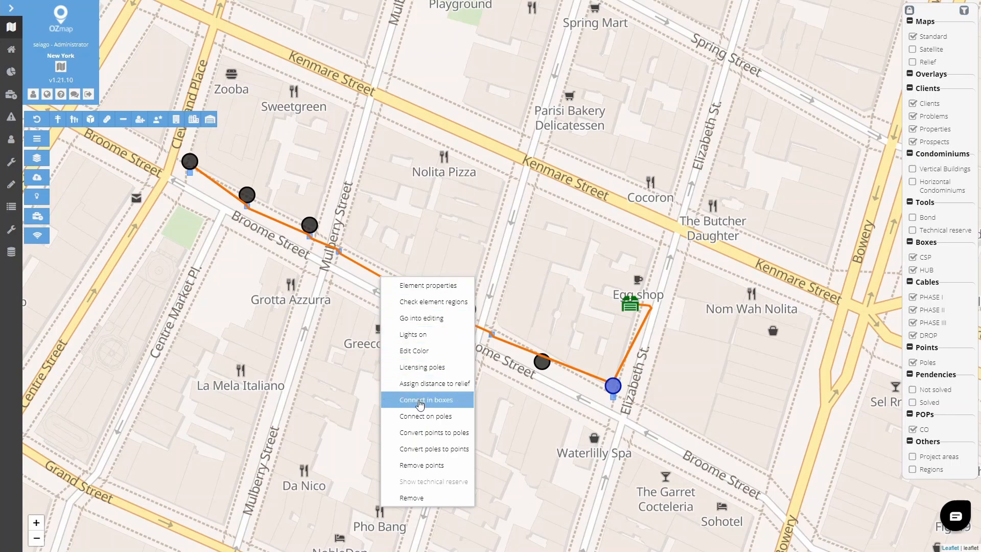
Connect the Broome Street cable to all boxes within 20 meters of its route
left_click(426, 399)
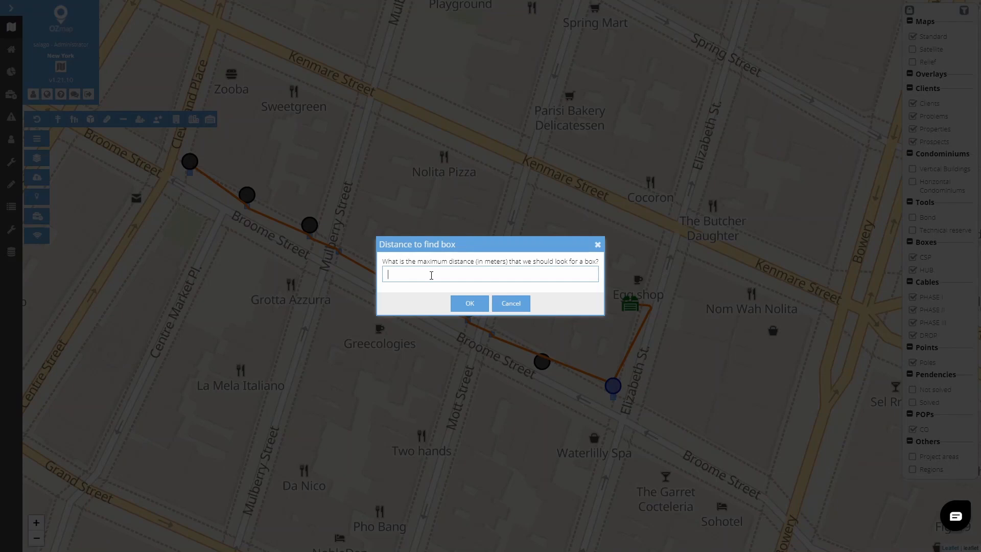
type("20")
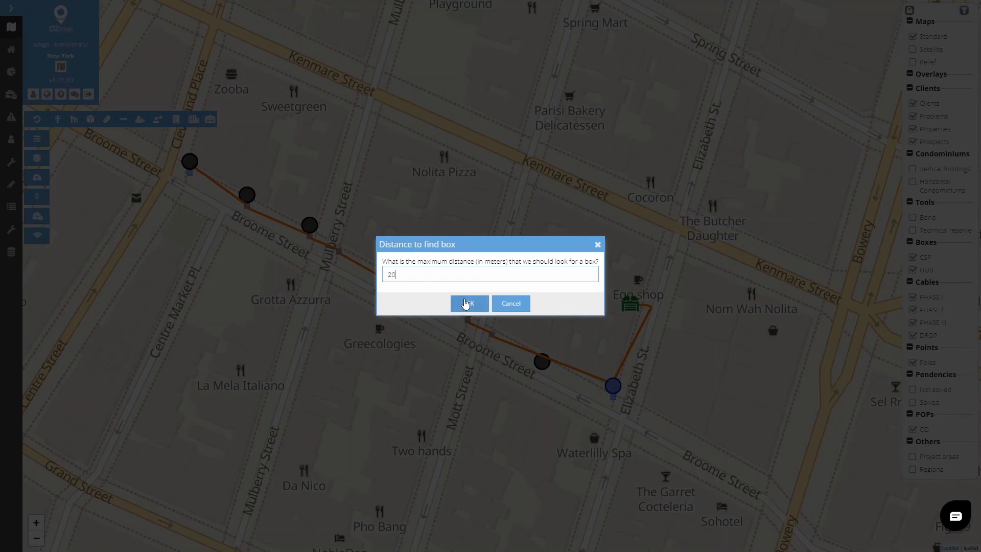
left_click(468, 304)
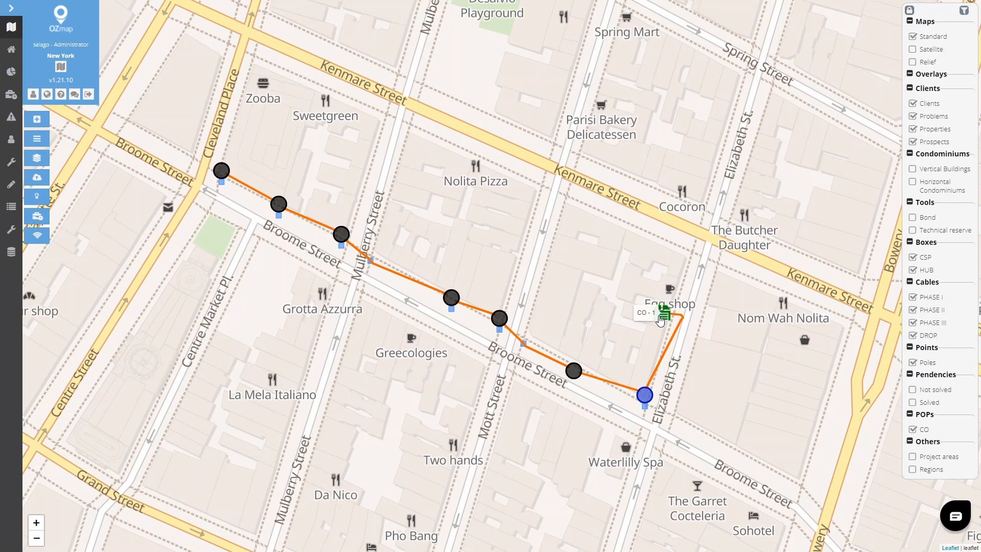
left_click(663, 312)
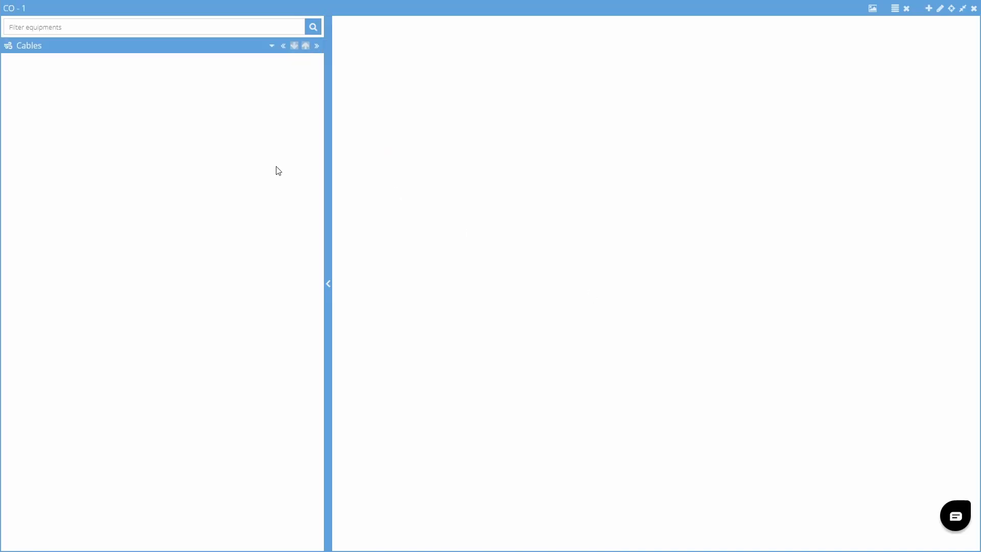
mouse_move(225, 169)
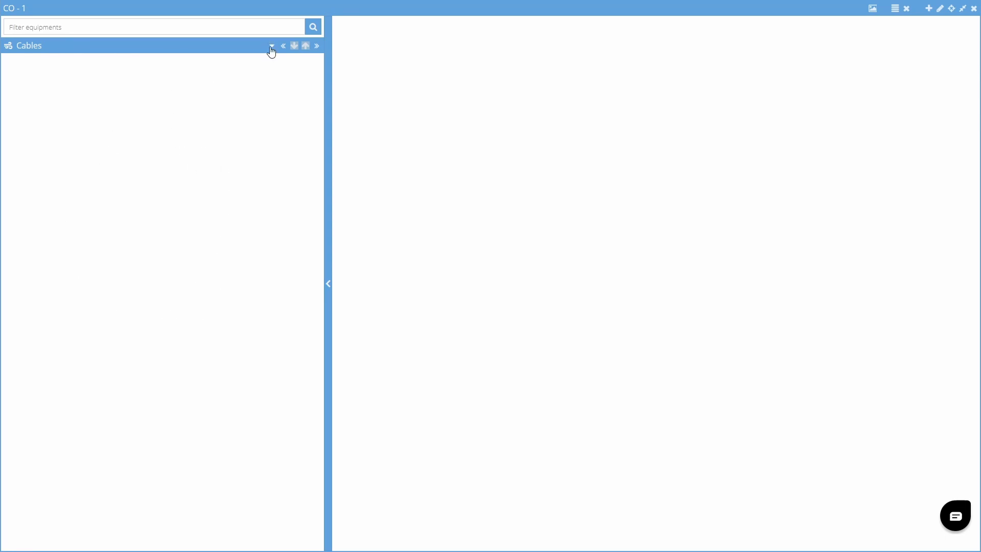
Create Shelf 1 in CO - 1 and add an OLT named OLT 1 to it
left_click(270, 46)
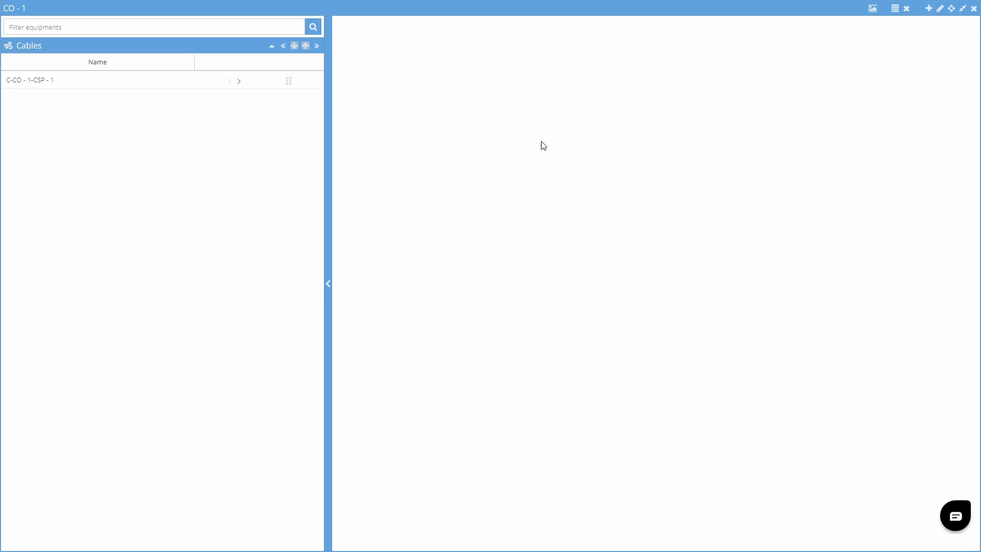
left_click(929, 9)
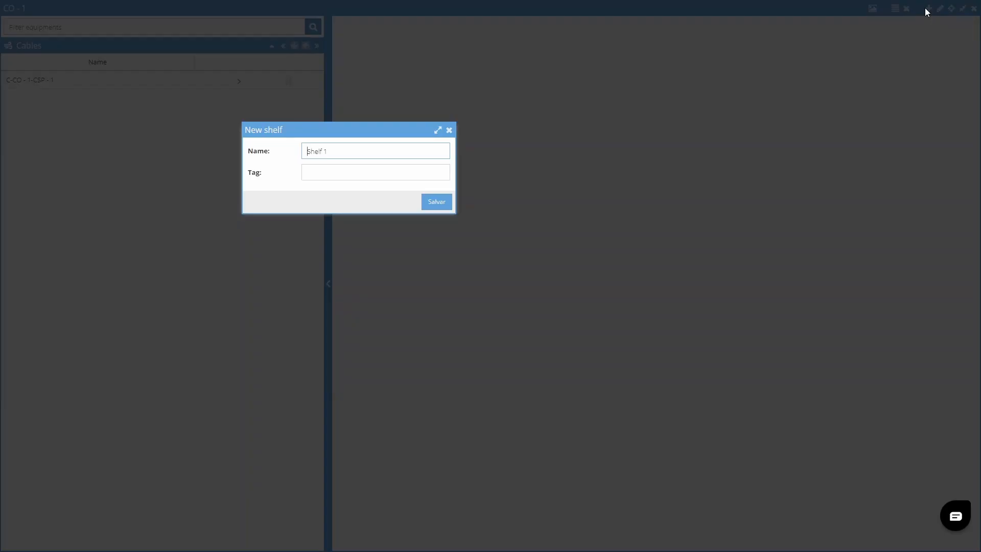
left_click(436, 202)
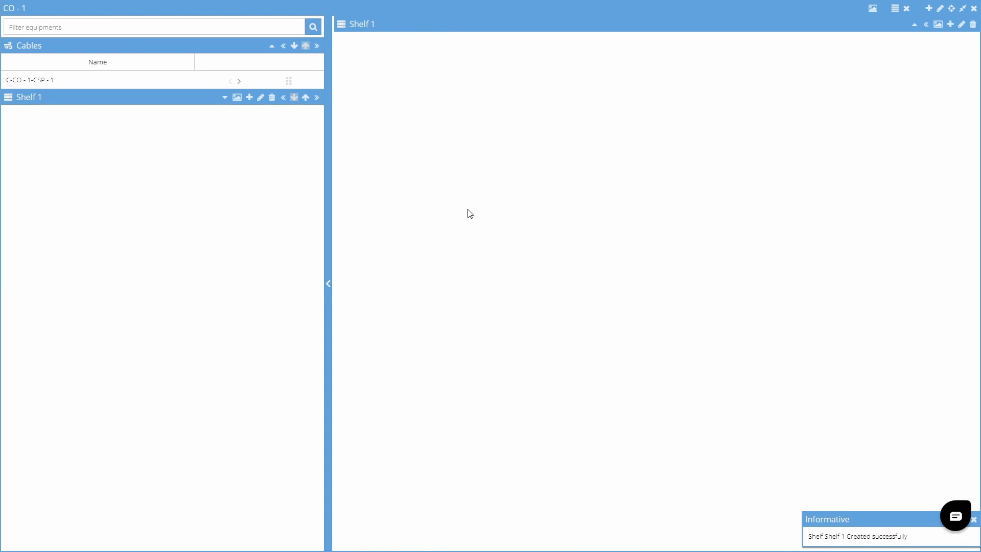
left_click(249, 97)
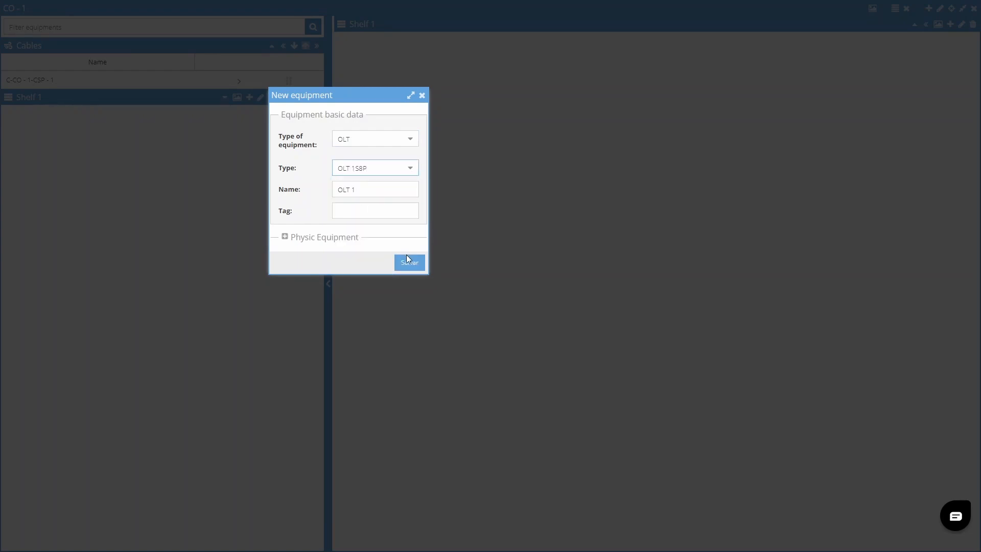
left_click(409, 262)
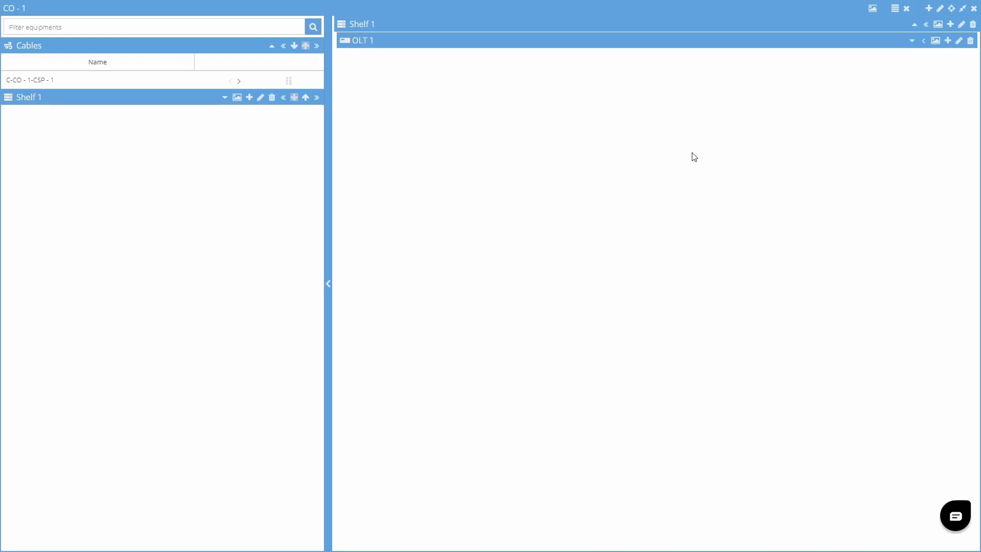
Add an ODF named ODF 1 to Shelf 1
left_click(249, 98)
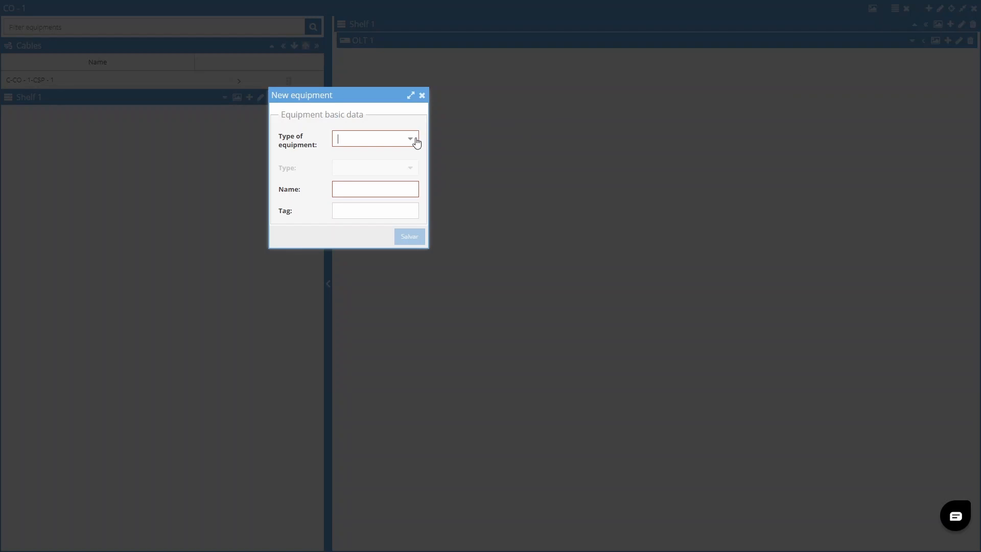
left_click(375, 138)
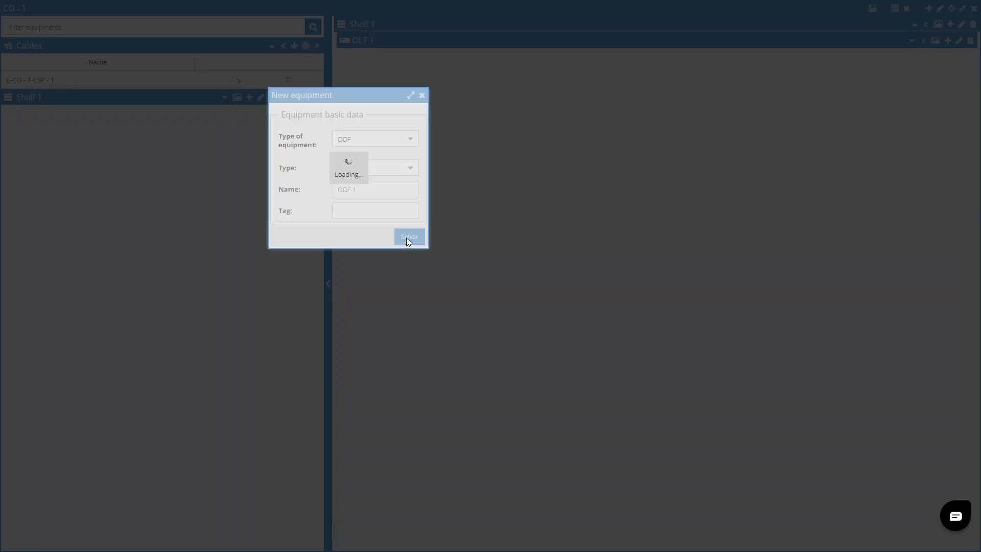
left_click(409, 236)
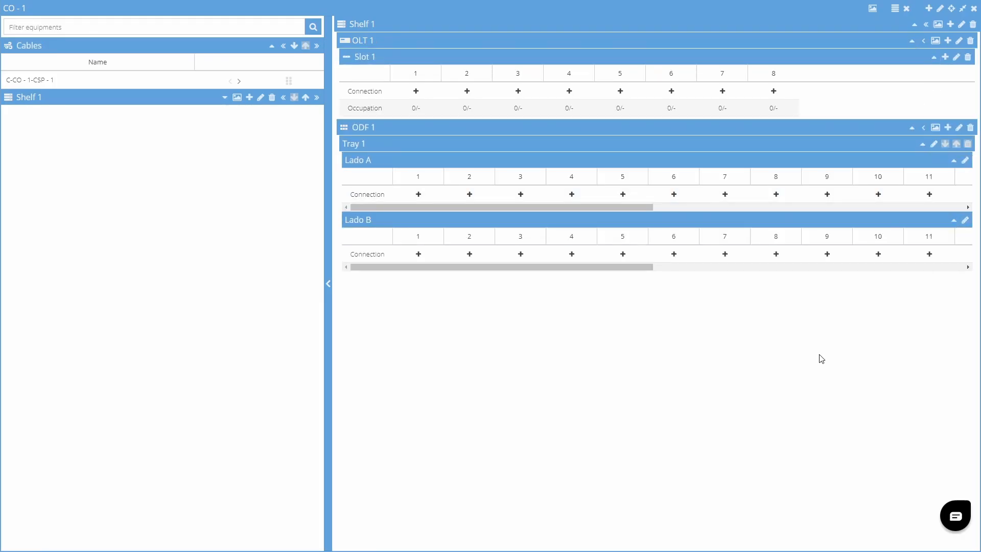
mouse_move(414, 91)
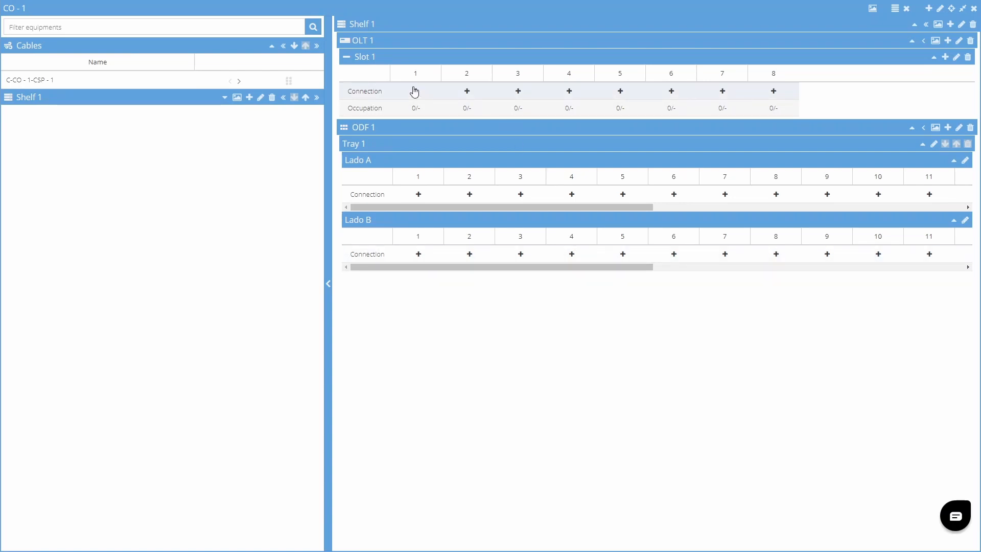
Connect OLT 1 ports 1–8 to ODF 1 Lado A ports 1–8, then close CO - 1
left_click(416, 91)
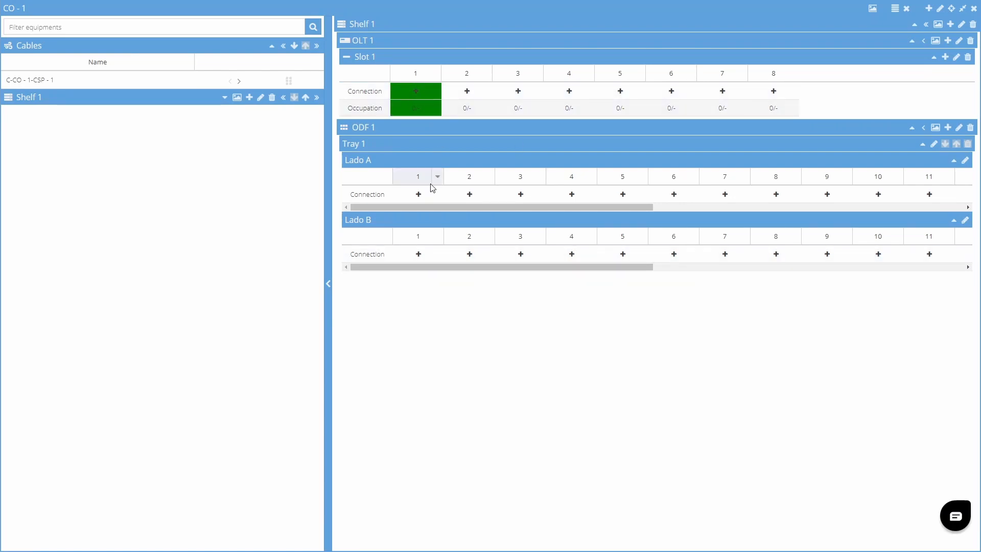
left_click(418, 194)
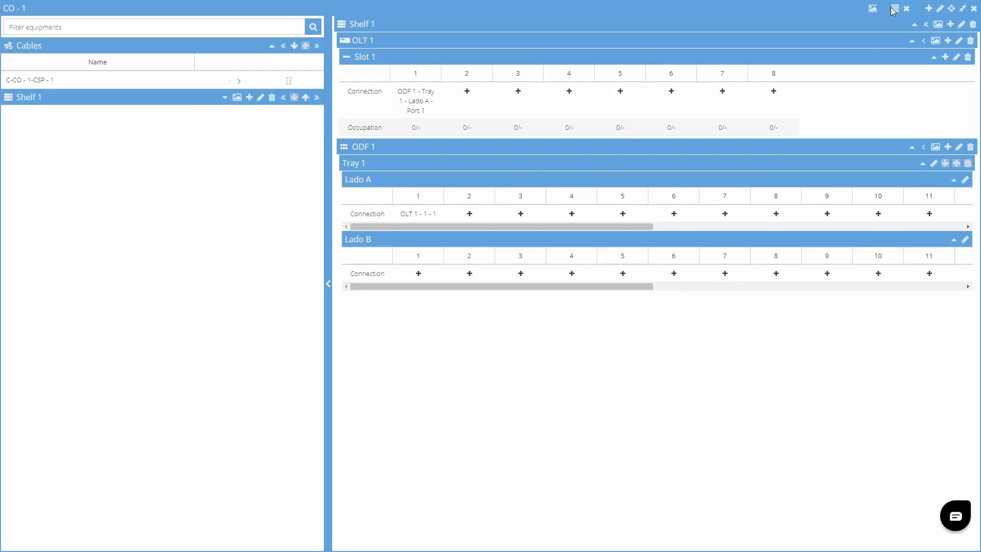
mouse_move(895, 8)
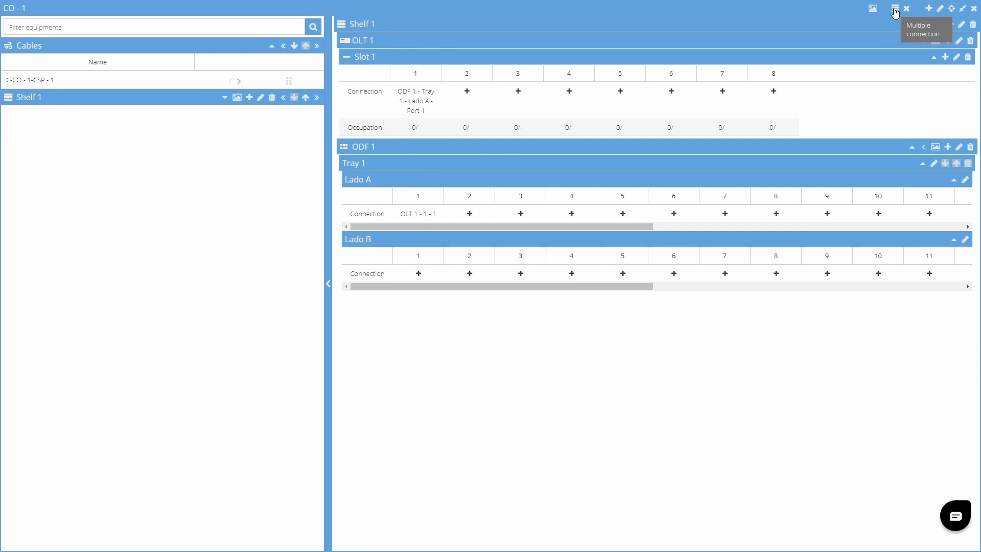
left_click(895, 8)
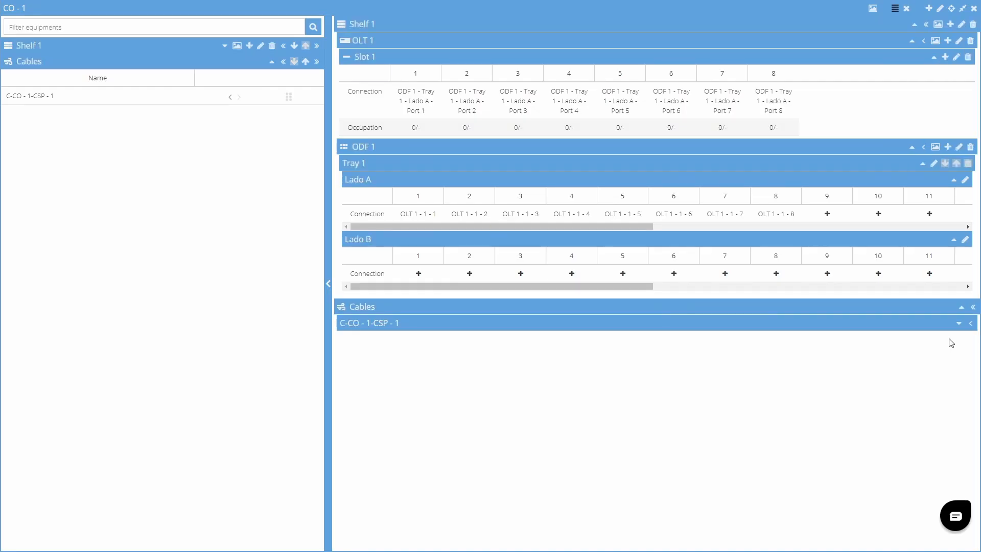
left_click(959, 323)
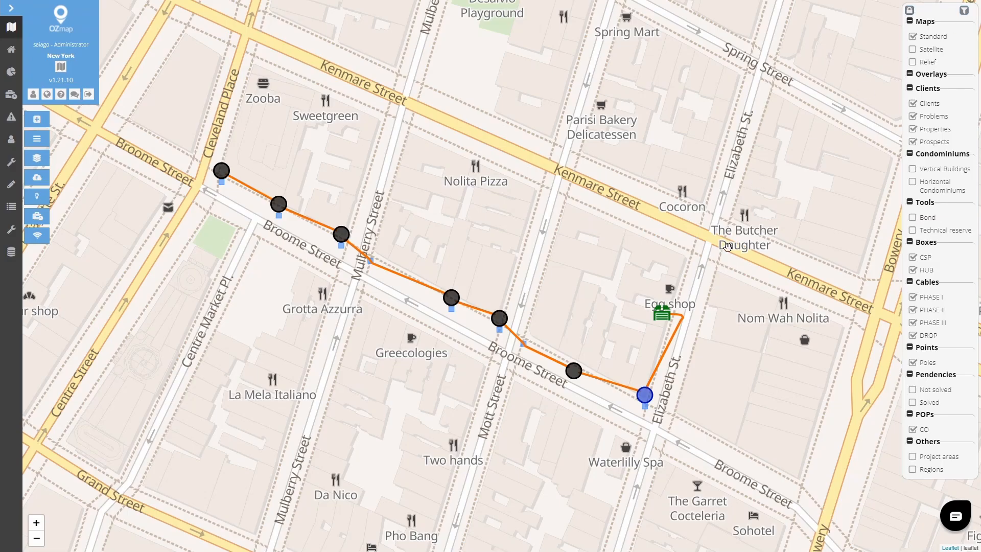
mouse_move(635, 415)
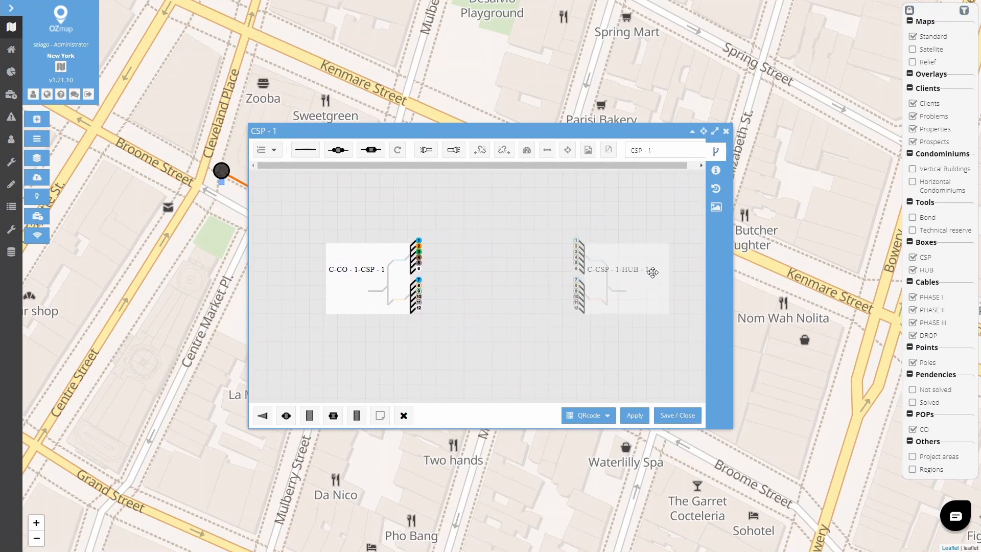
Add a 01x04 BC splitter inside the CSP - 1 box
left_click(261, 415)
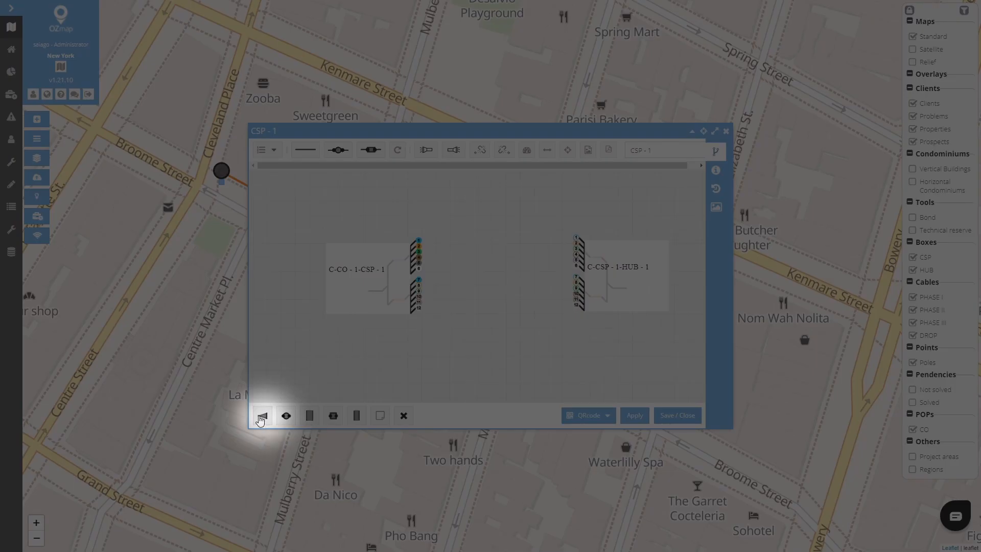
left_click(262, 415)
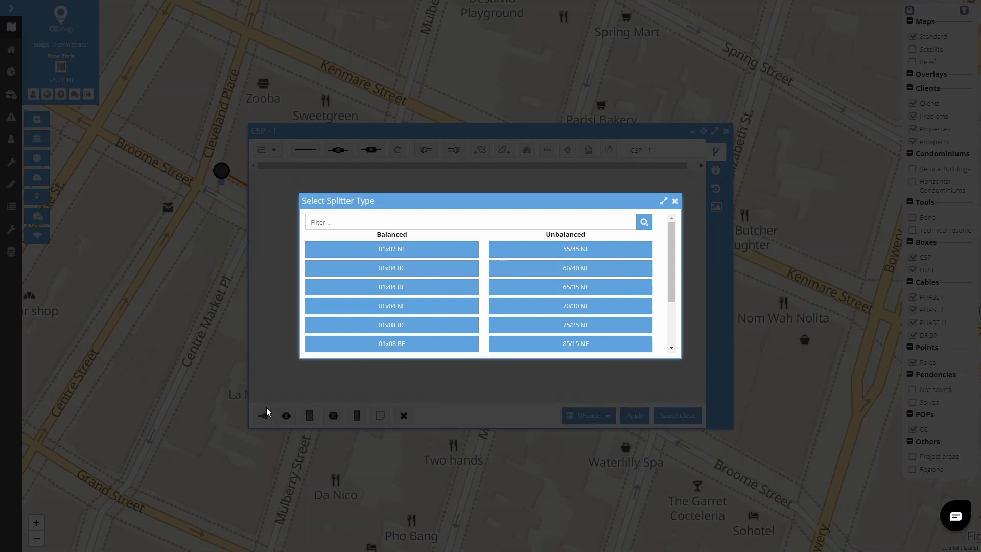
mouse_move(429, 268)
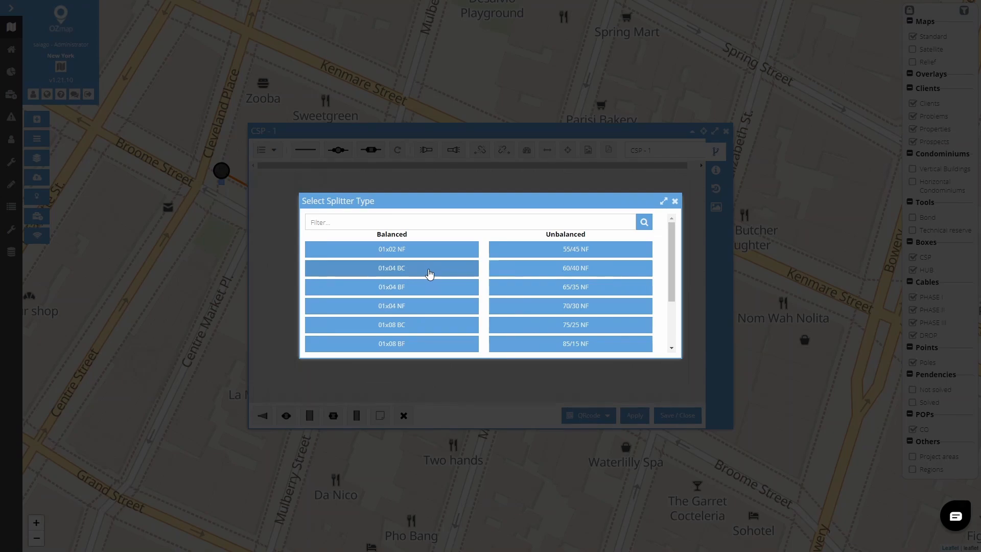
left_click(391, 249)
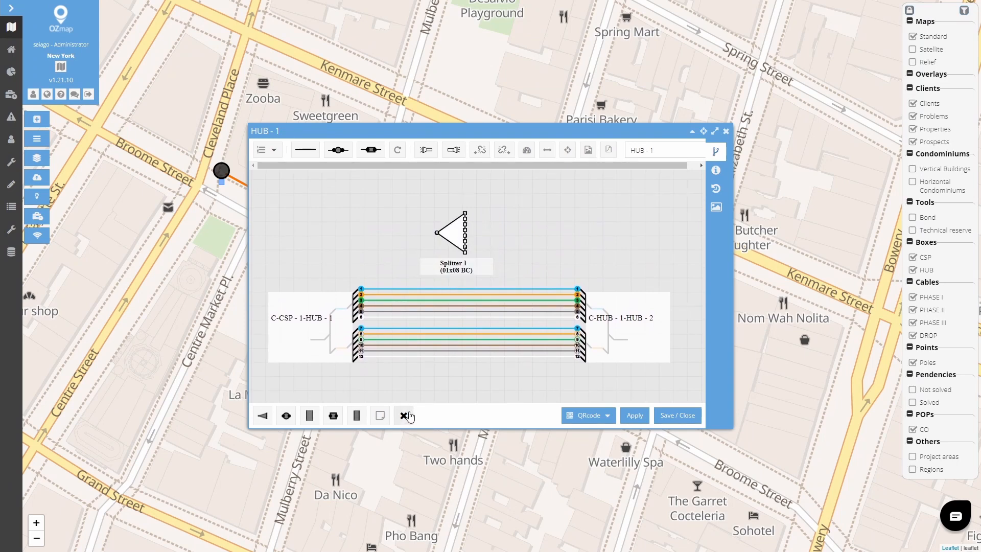
Fuse fiber 1 of C-CSP - 1-HUB - 1 to Splitter 1, trace the light path, close HUB - 1
left_click(403, 415)
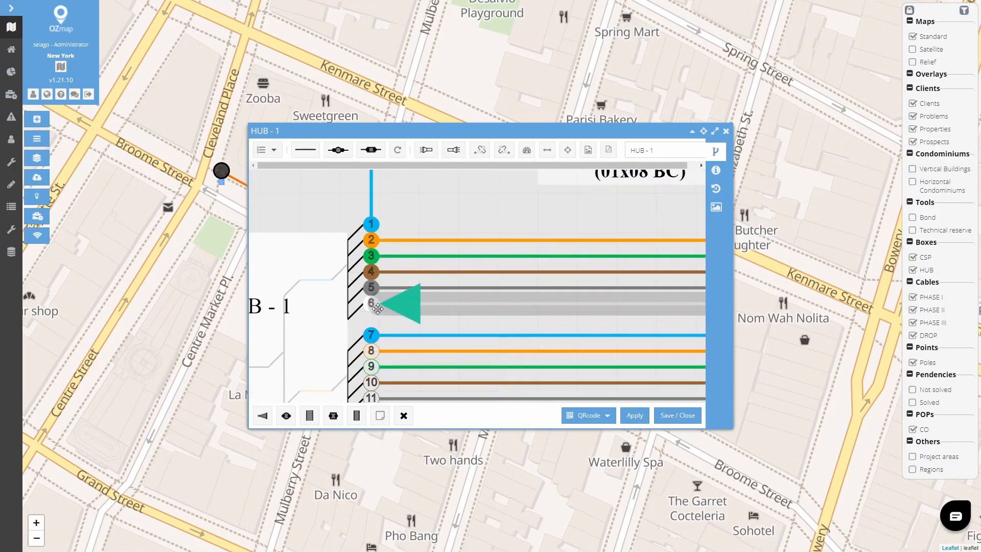
mouse_move(374, 306)
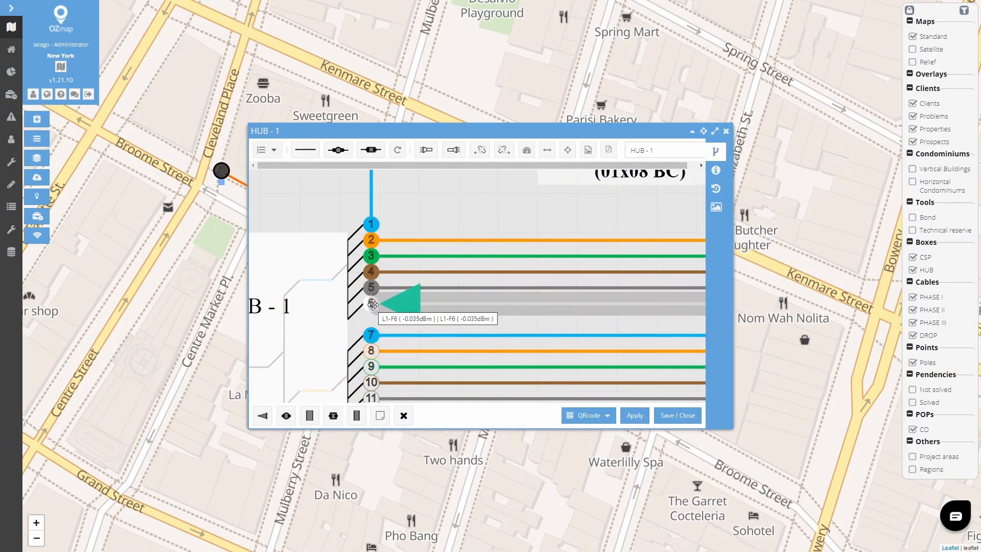
mouse_move(494, 321)
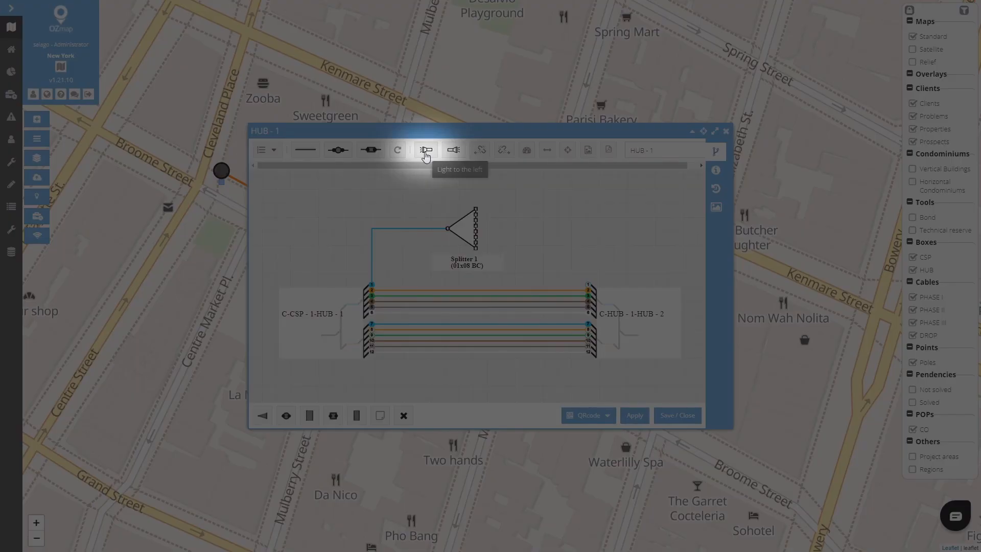
left_click(425, 150)
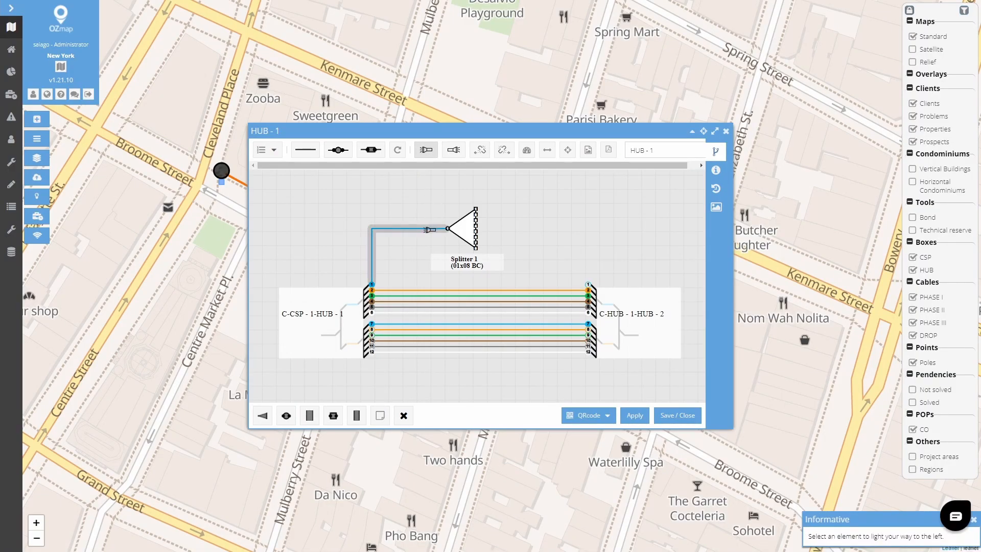
left_click(691, 132)
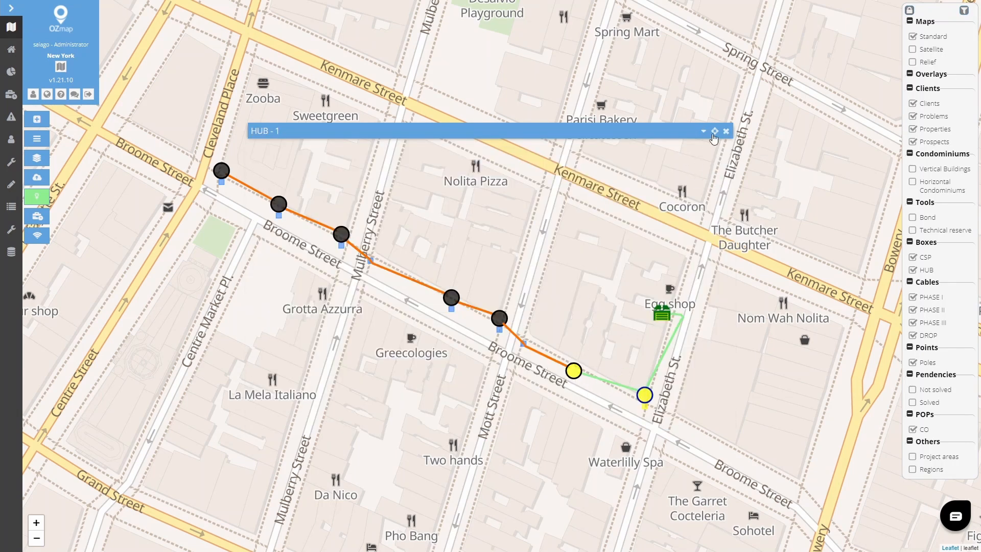
left_click(726, 131)
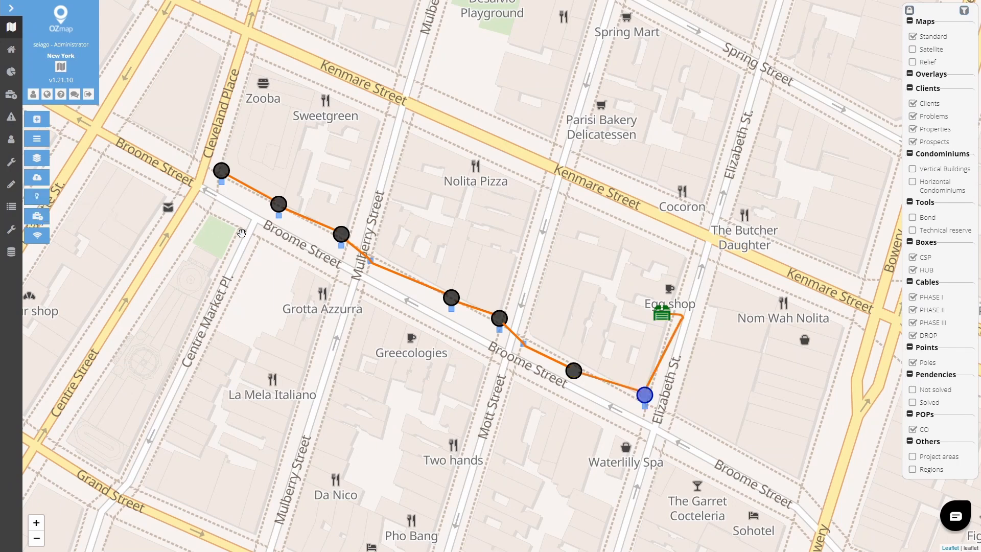
left_click(36, 119)
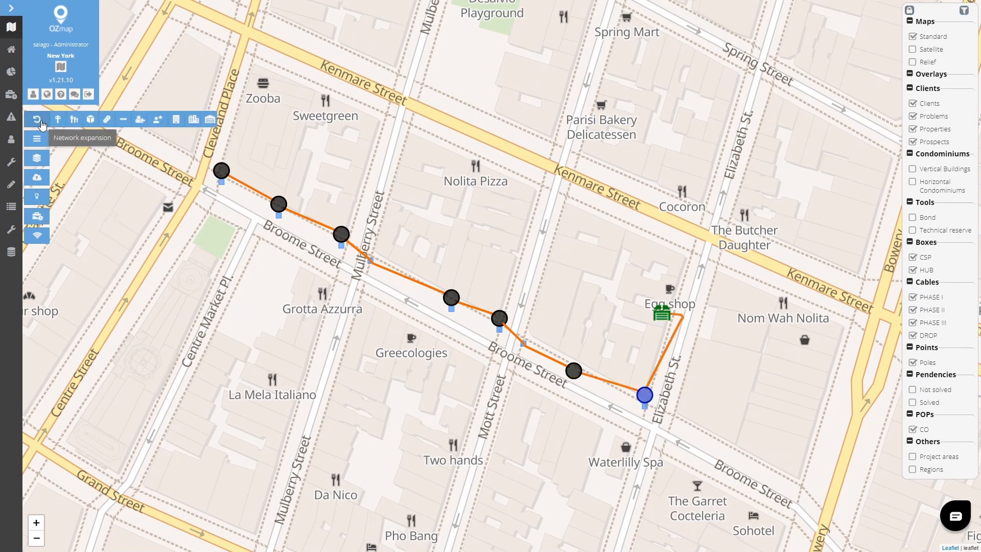
mouse_move(135, 119)
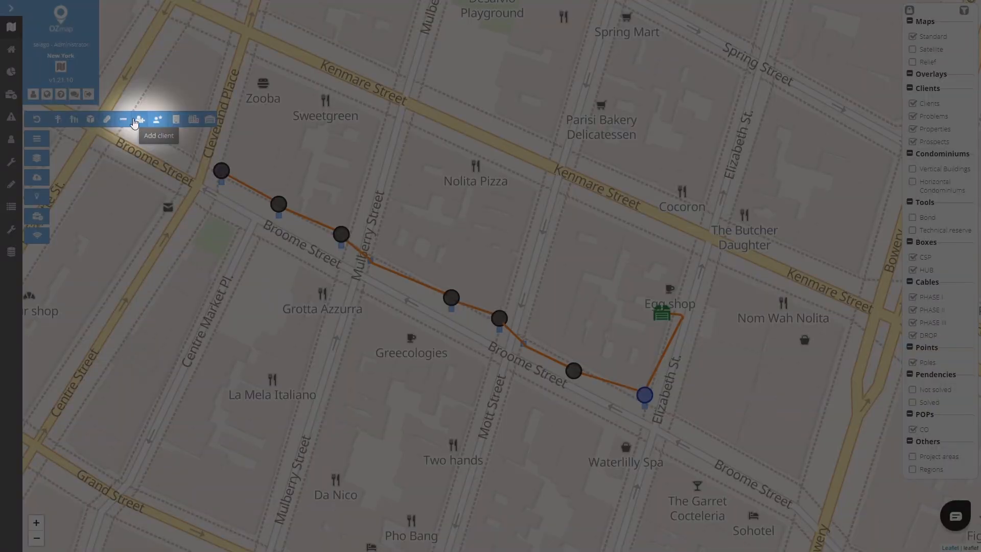
left_click(139, 119)
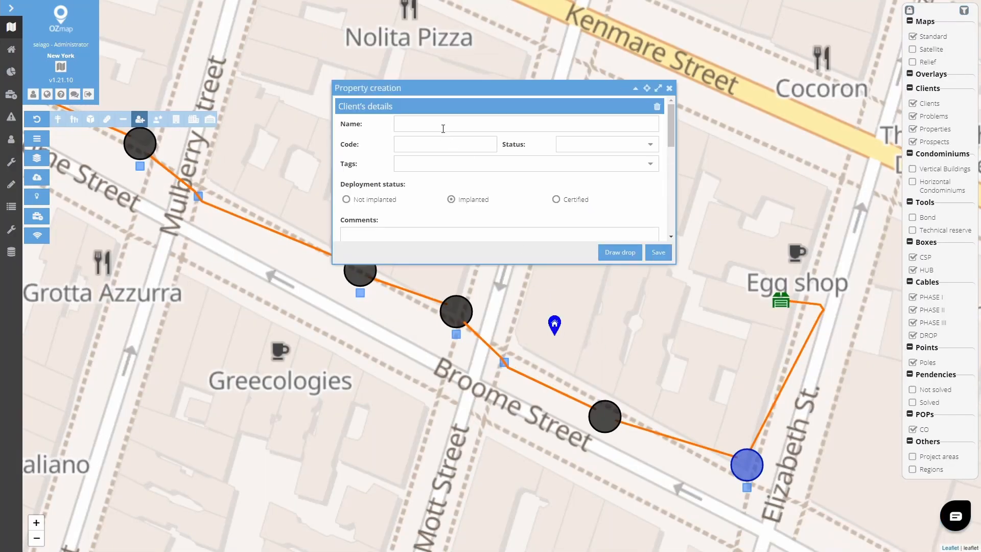
type("v")
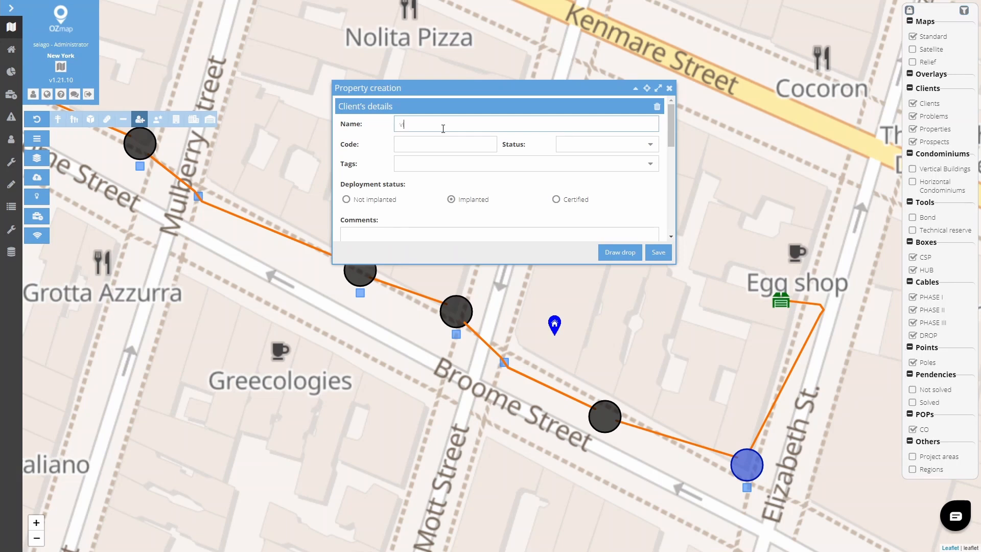
type("itoria")
left_click(445, 144)
type("15455544")
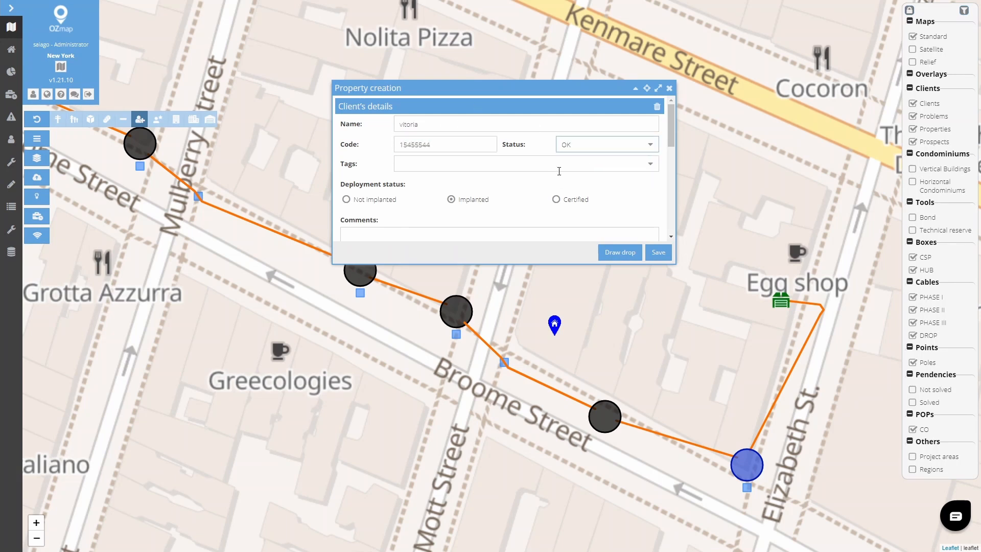
left_click(619, 252)
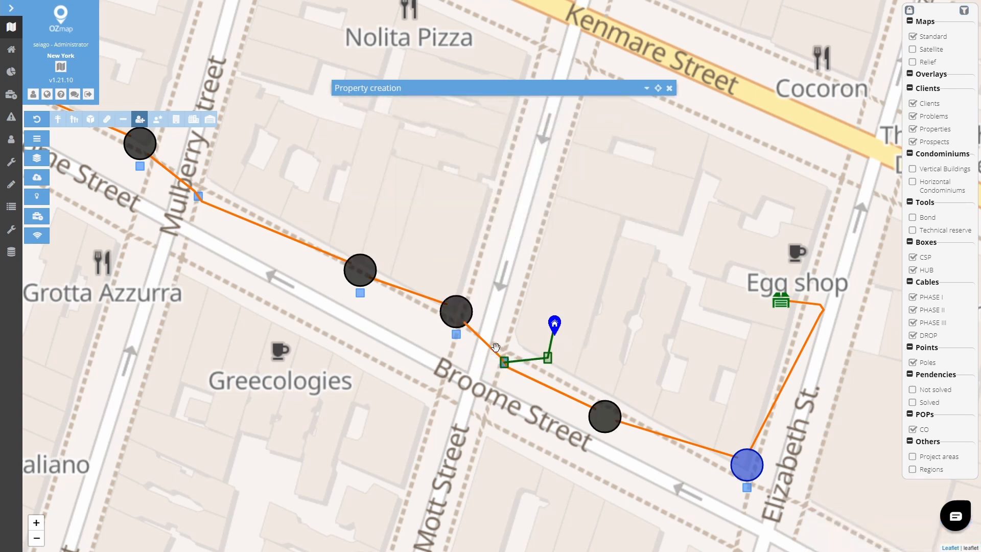
left_click(457, 312)
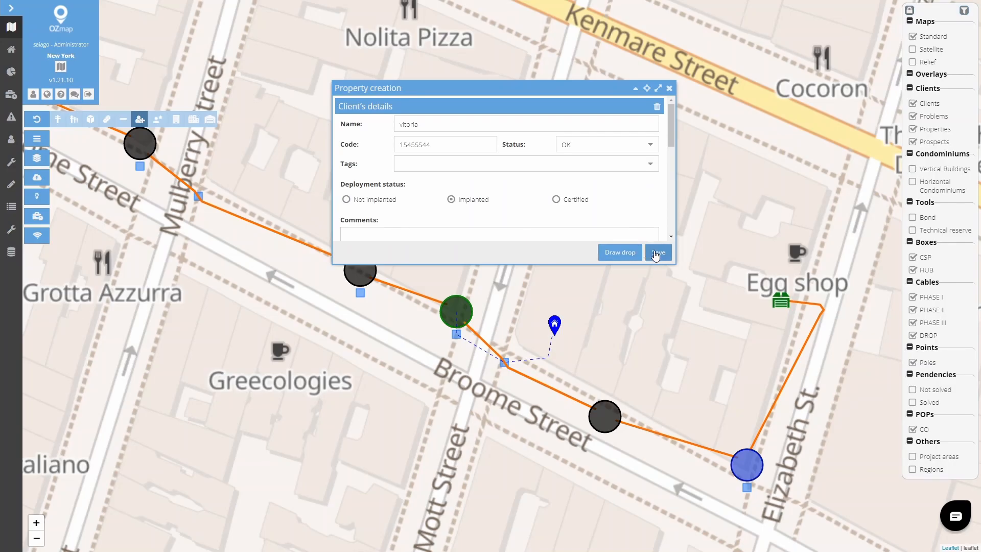
left_click(658, 252)
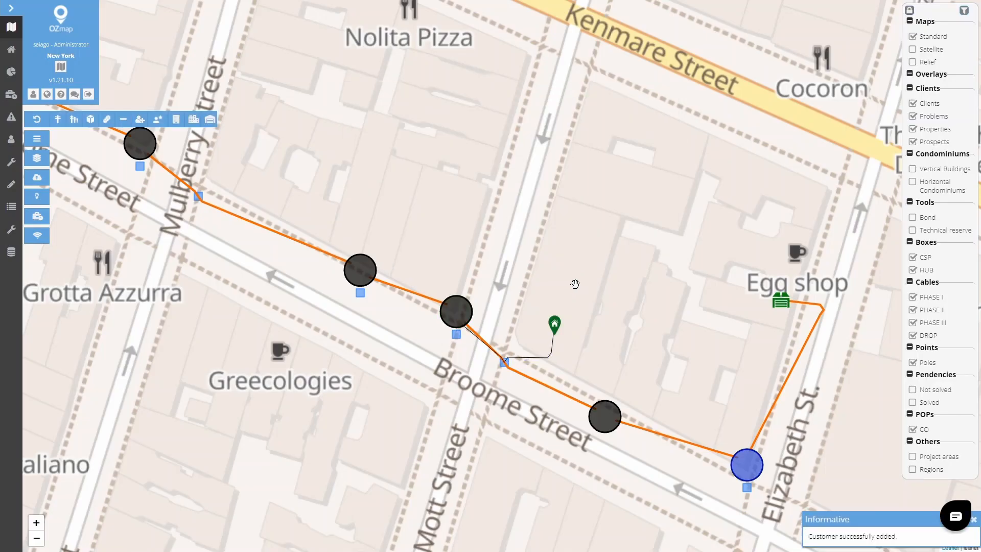